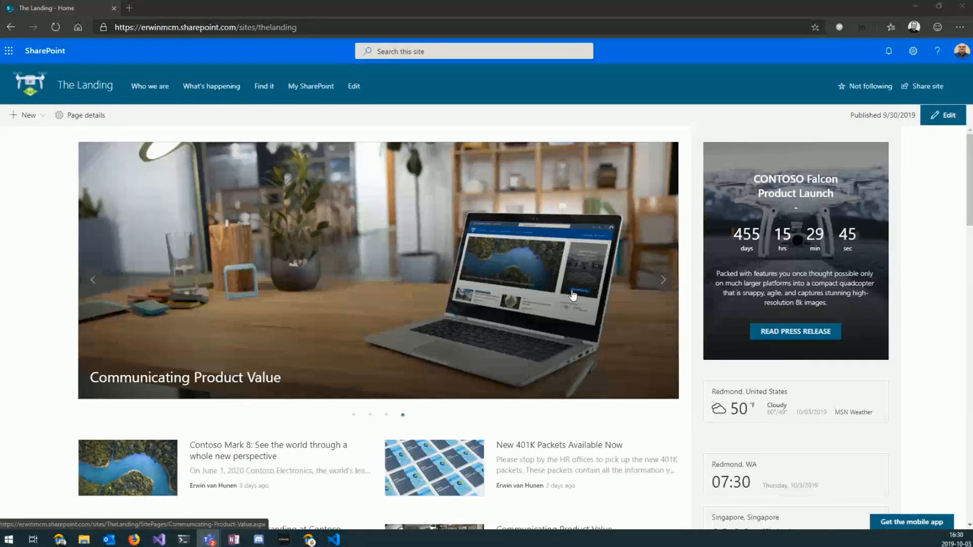
Show template.xml and highlight the SiteUrl parameter and MAIN-TEMPLATE template ID.
scroll("down", 3)
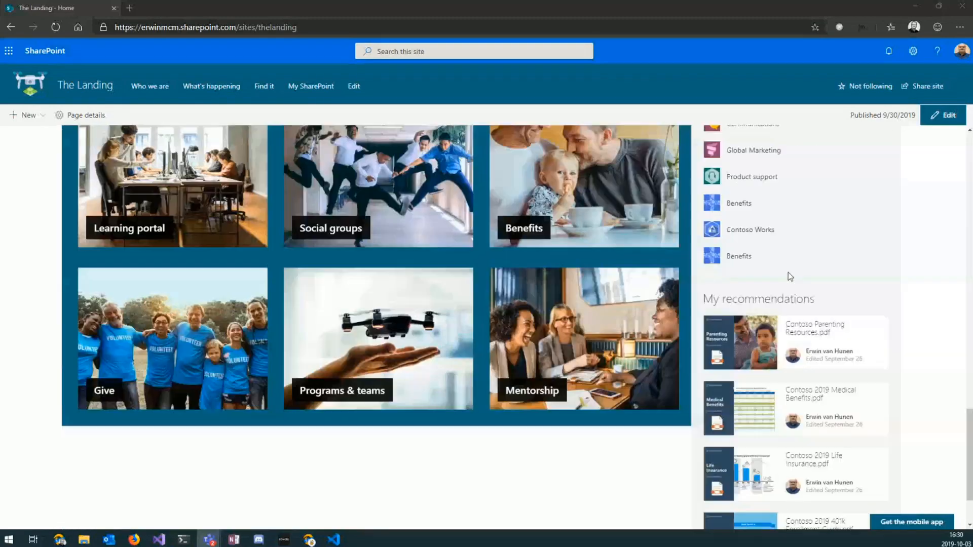
scroll("up", 3)
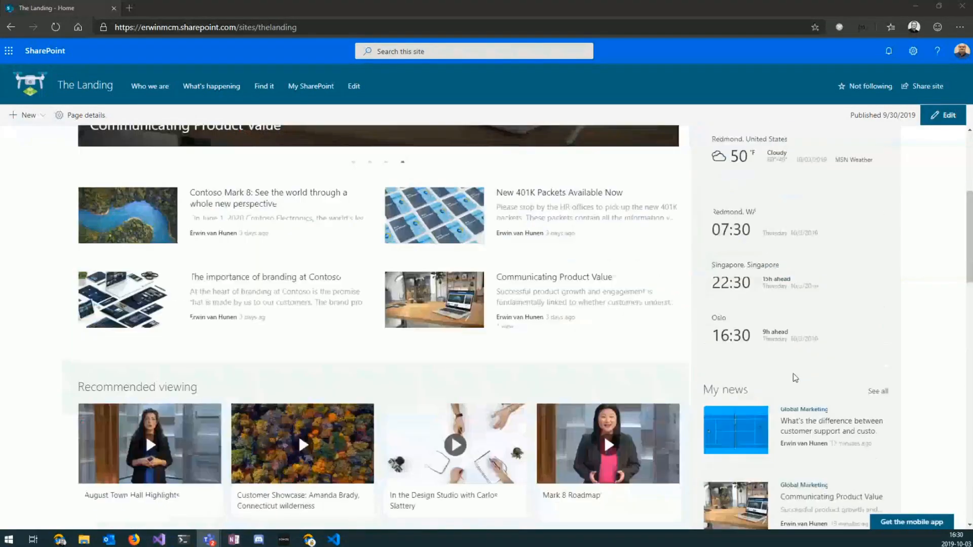
scroll("up", 3)
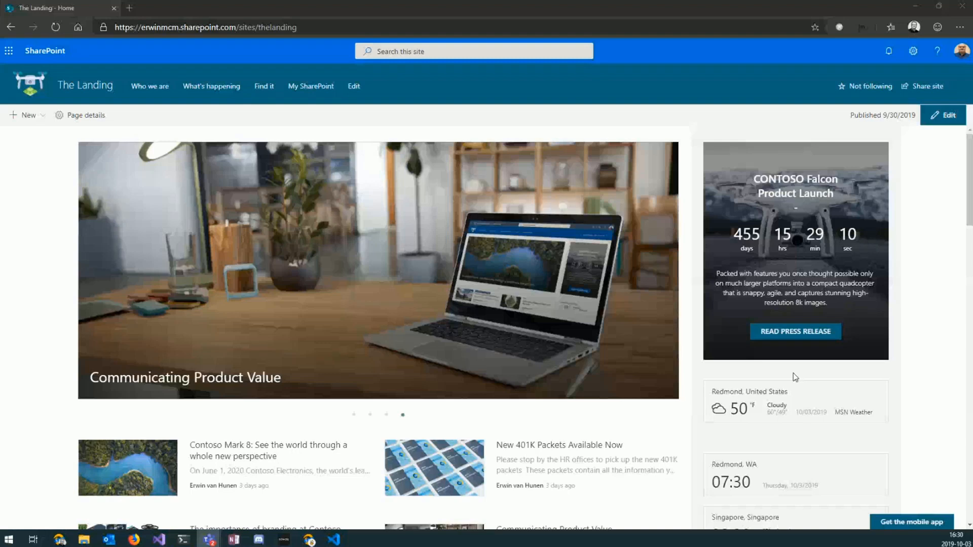
mouse_move(164, 5)
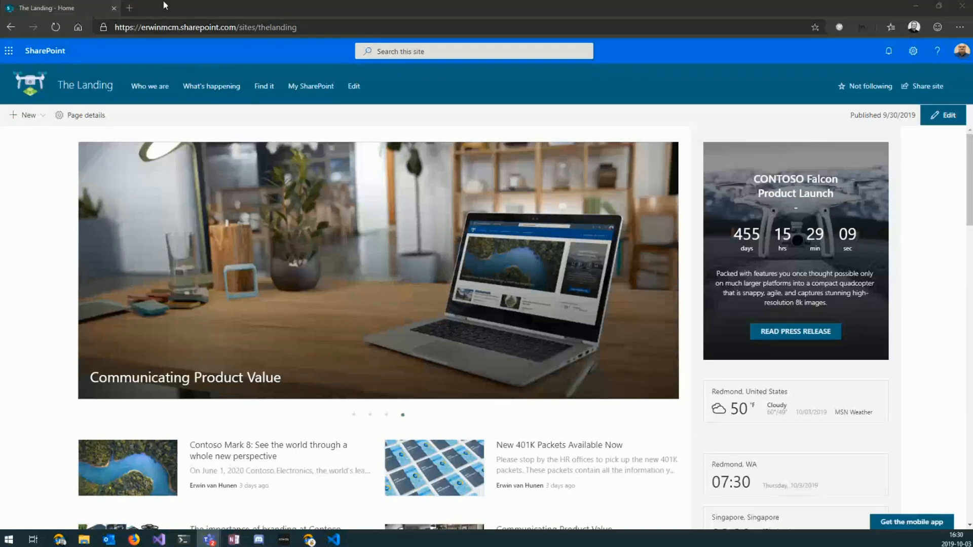
mouse_move(158, 538)
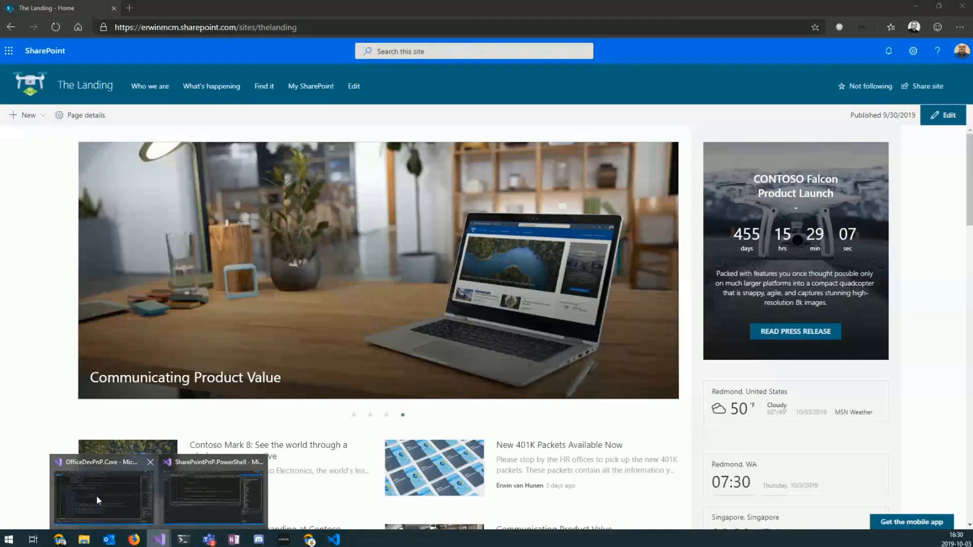
left_click(103, 490)
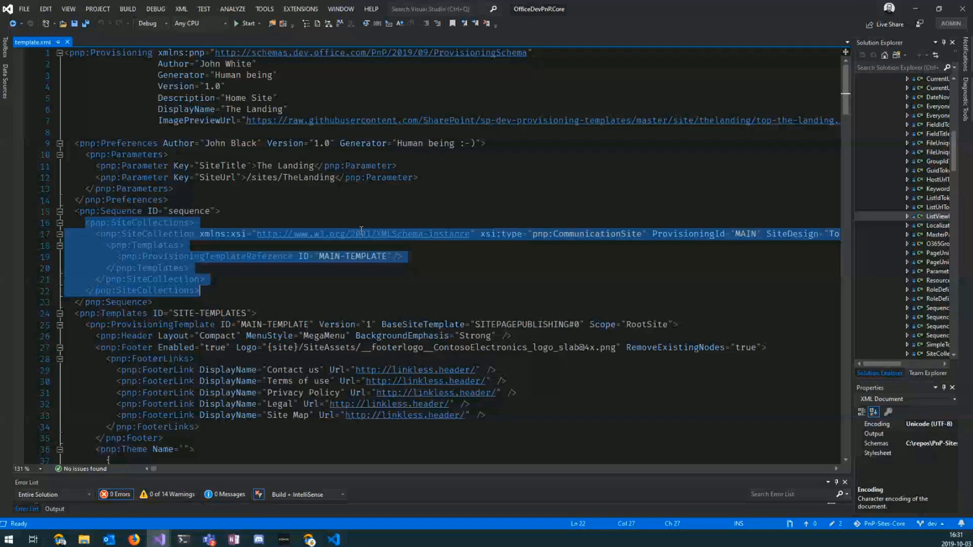
double_click(598, 234)
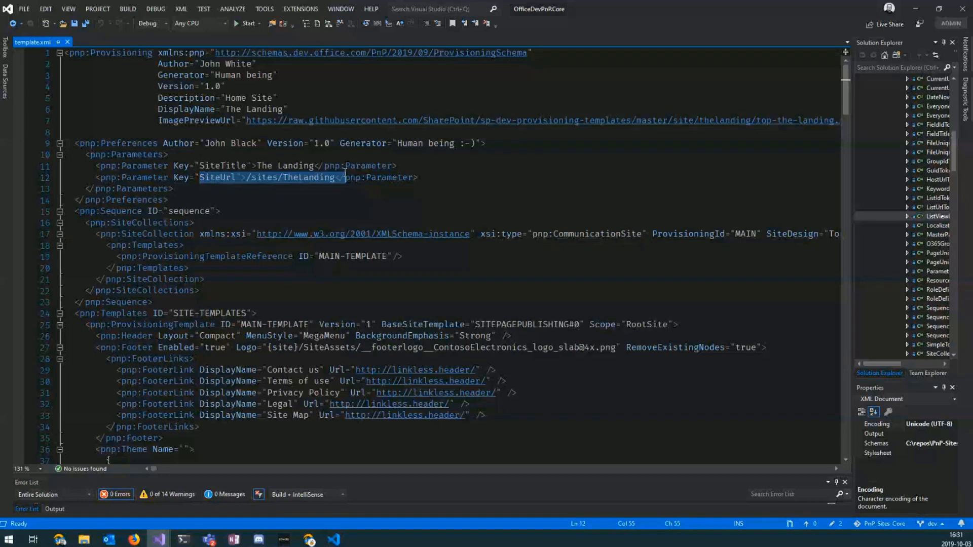
left_click(199, 324)
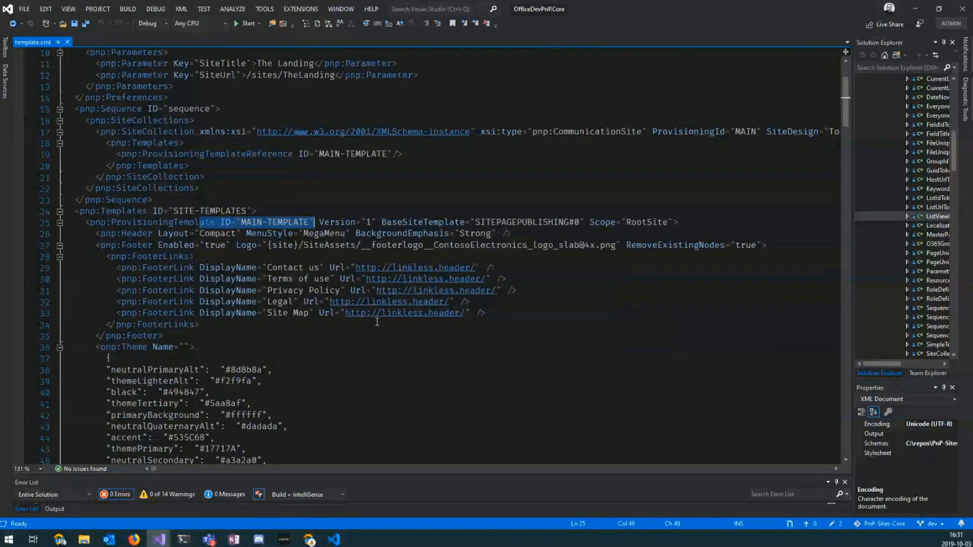
Highlight the OneColumnVerticalSection section type and its VerticalSectionEmphasis setting further down.
scroll("down", 3)
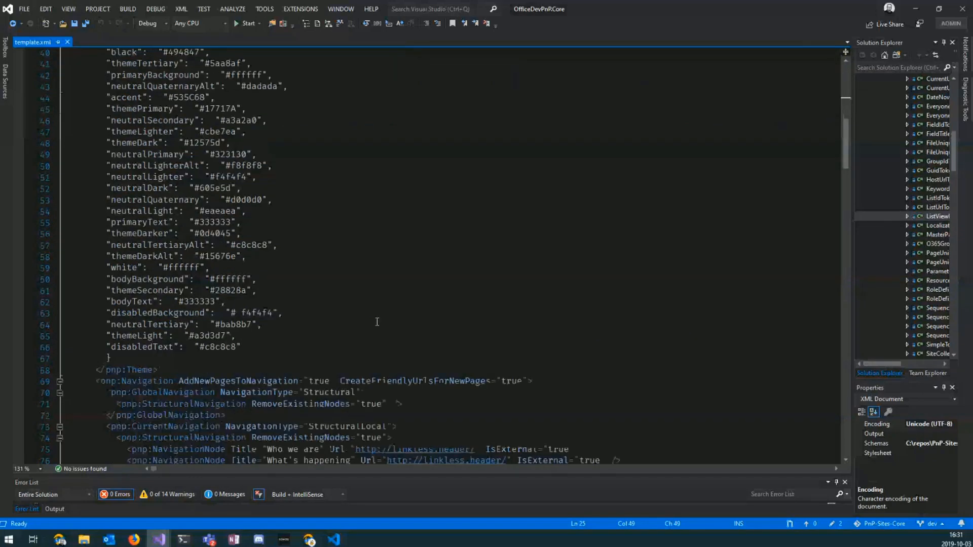
scroll("down", 3)
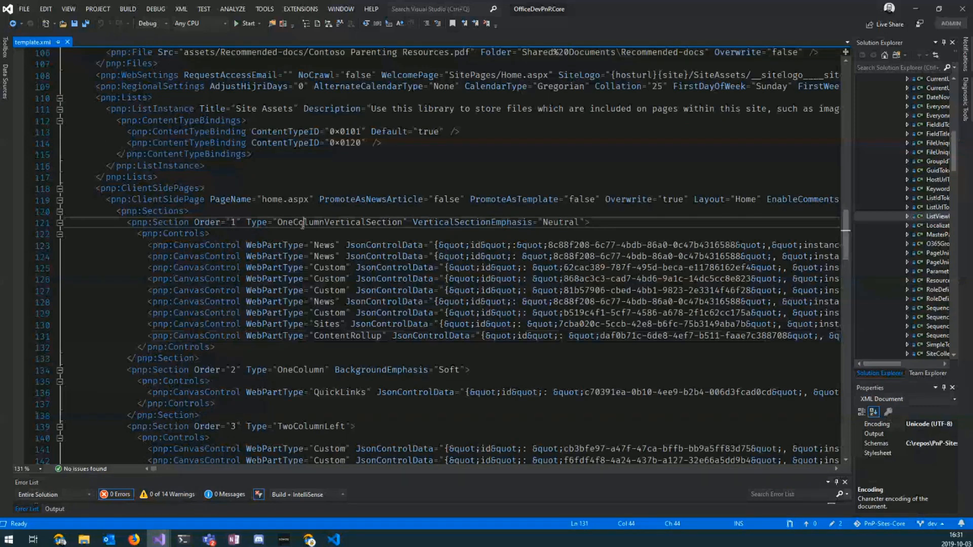
double_click(339, 221)
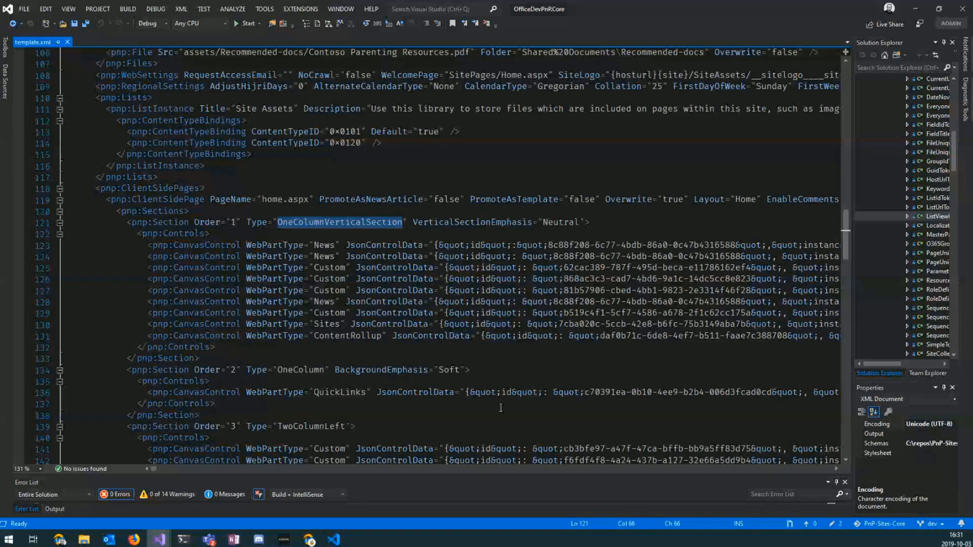
double_click(471, 222)
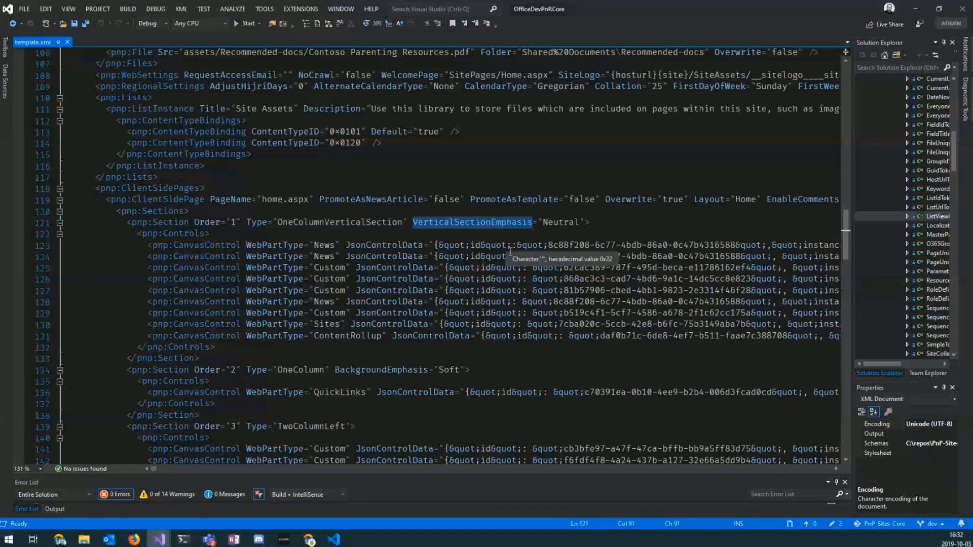
mouse_move(199, 460)
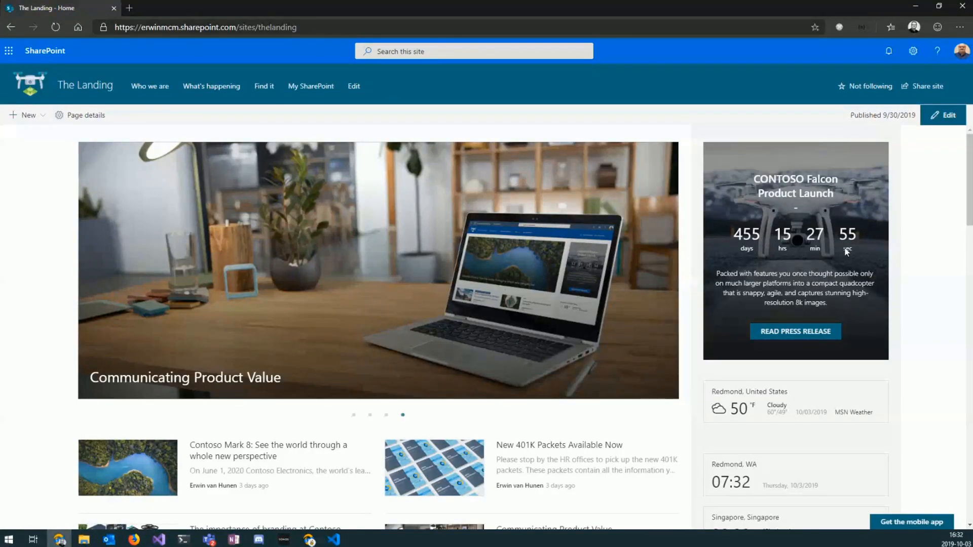
mouse_move(848, 376)
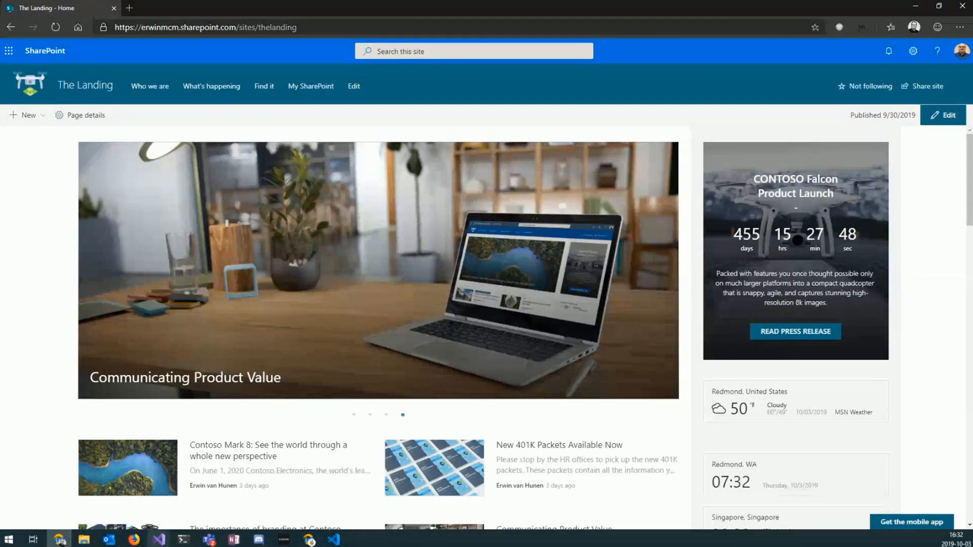
mouse_move(159, 538)
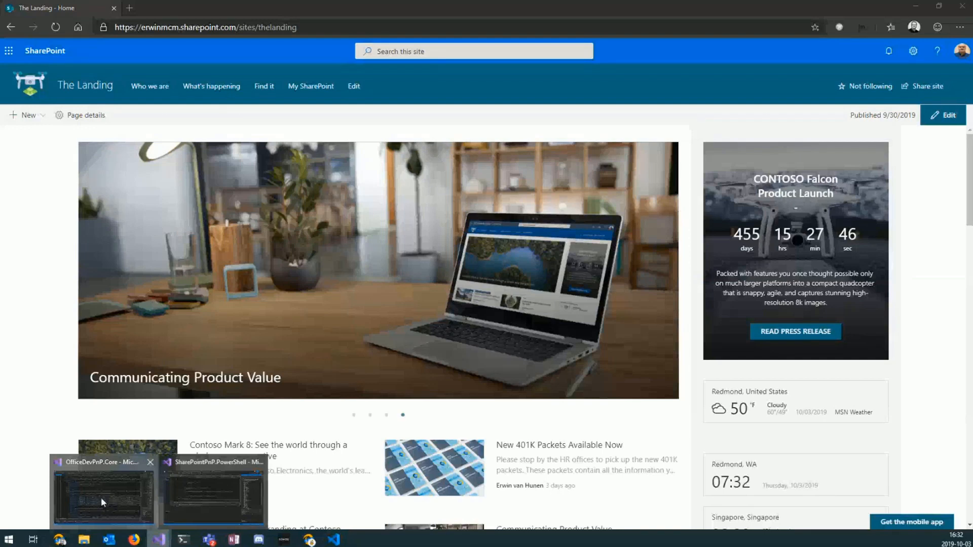
Show template.xml again and move down through the ClientSidePages definitions to the news page.
left_click(103, 491)
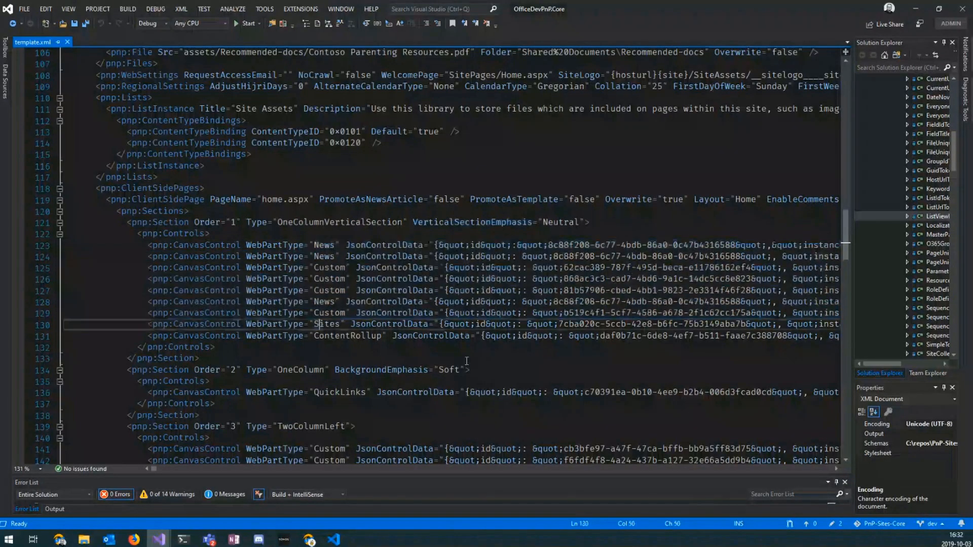
mouse_move(462, 278)
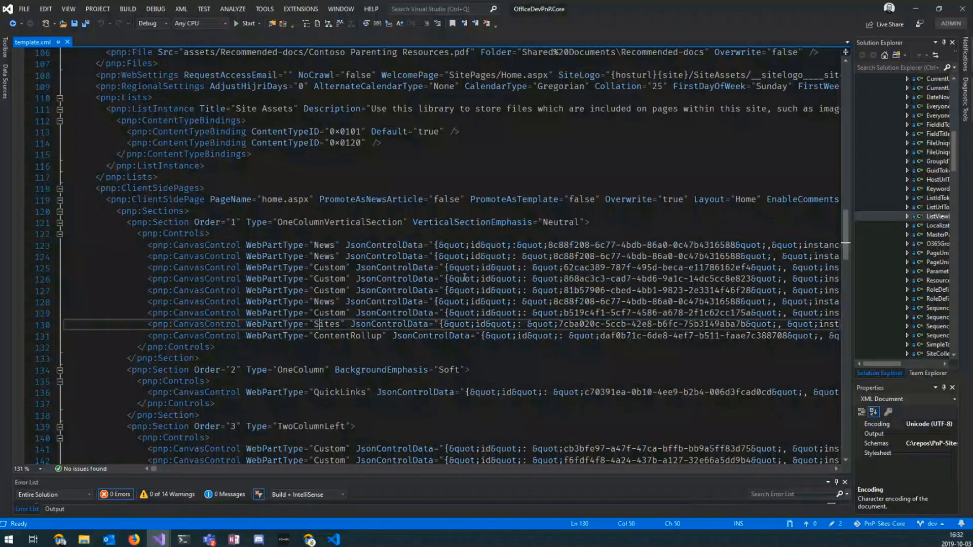
mouse_move(392, 268)
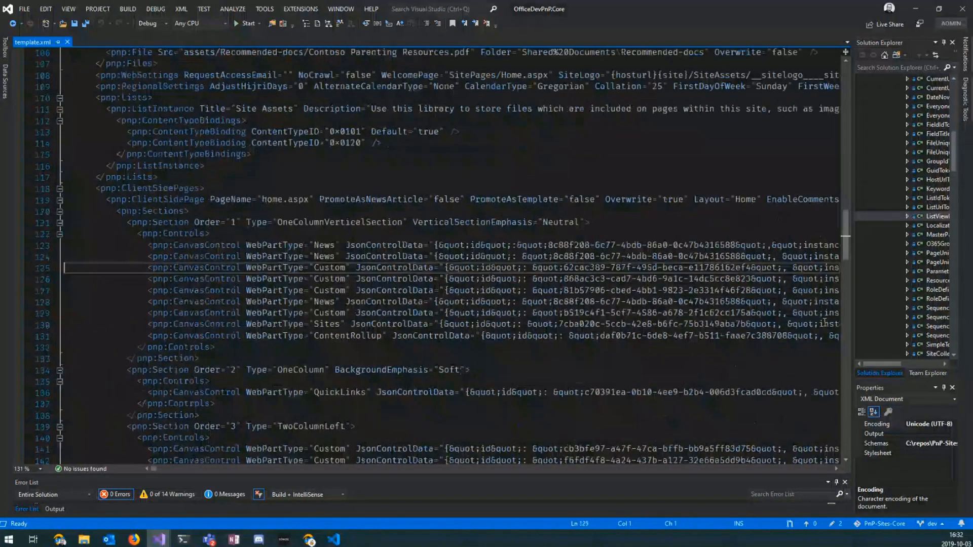
scroll("down", 3)
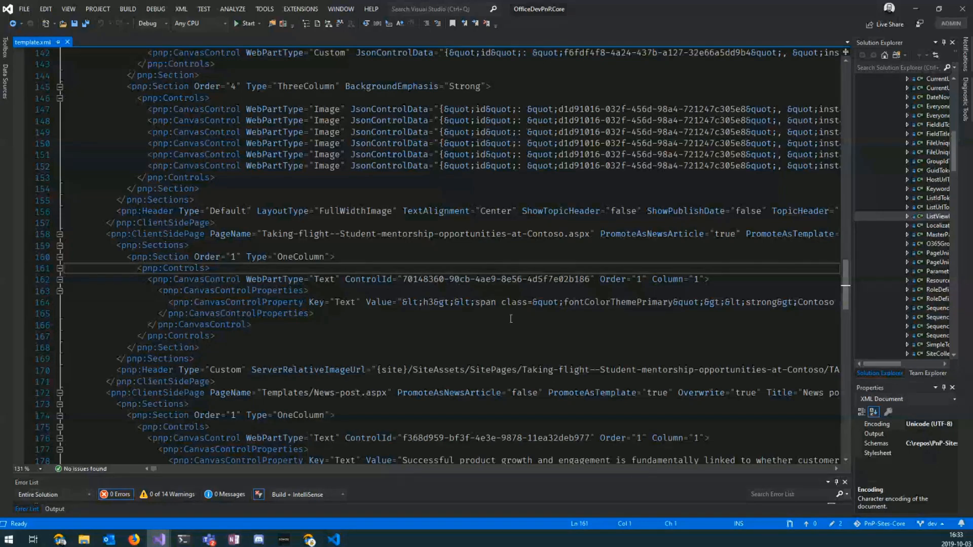
Review the pnp:Files and news ClientSidePage entries, then return to The Landing home page.
scroll("up", 3)
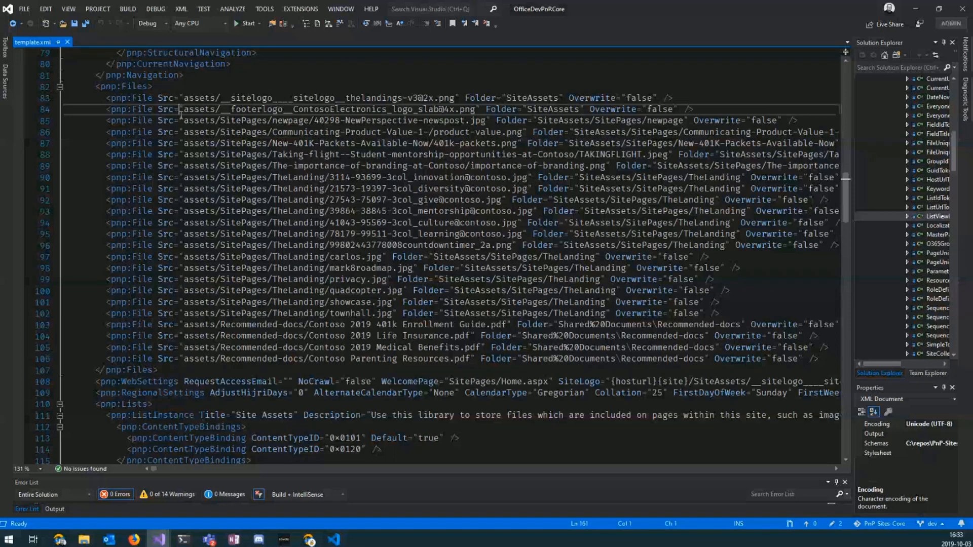
scroll("down", 3)
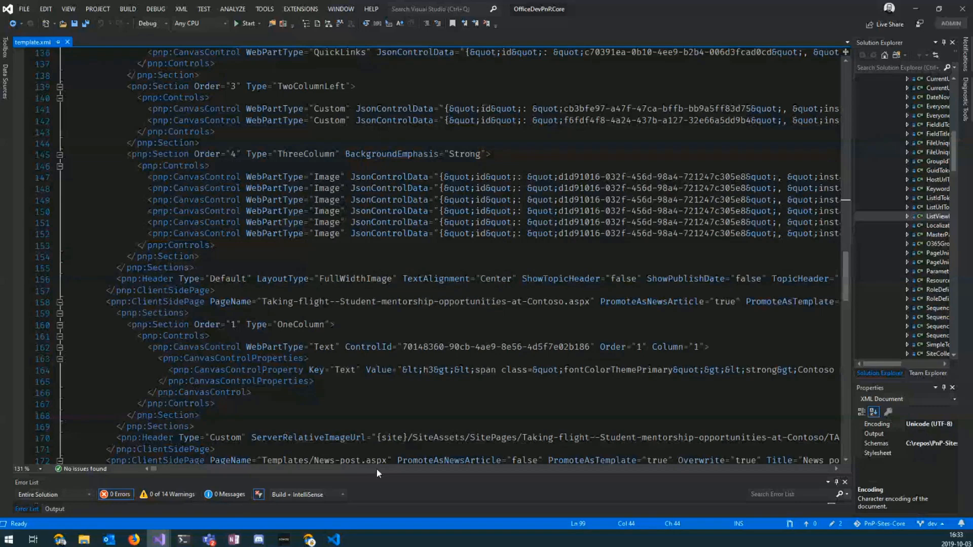
scroll("right", 3)
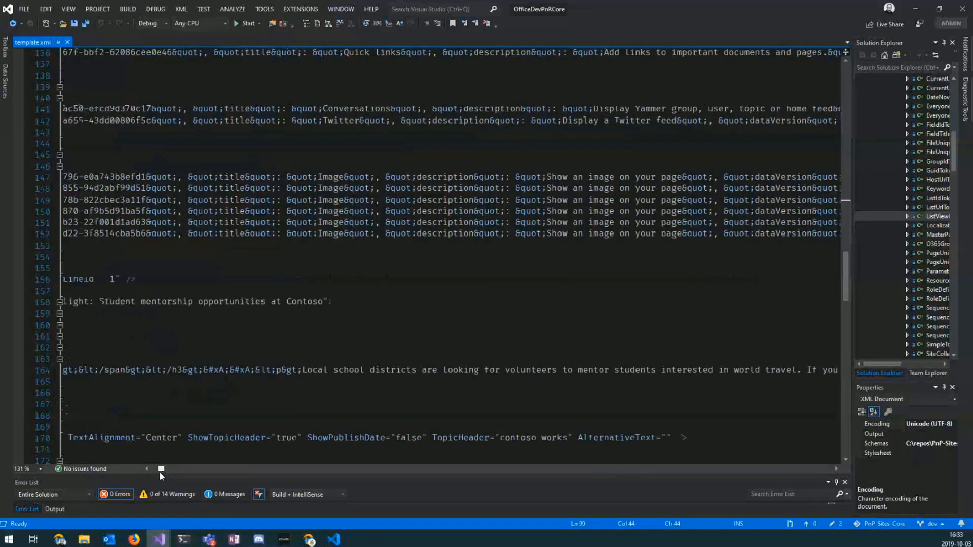
scroll("down", 3)
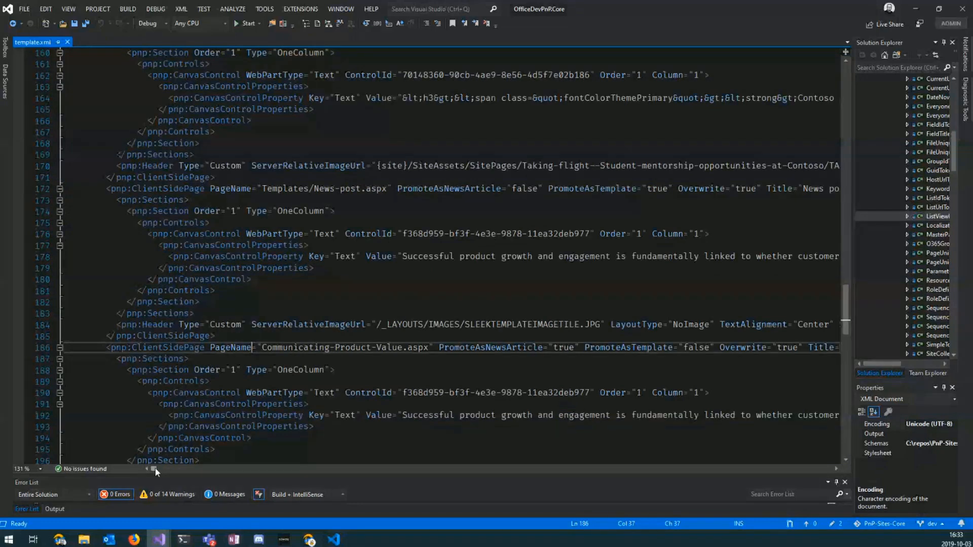
mouse_move(245, 414)
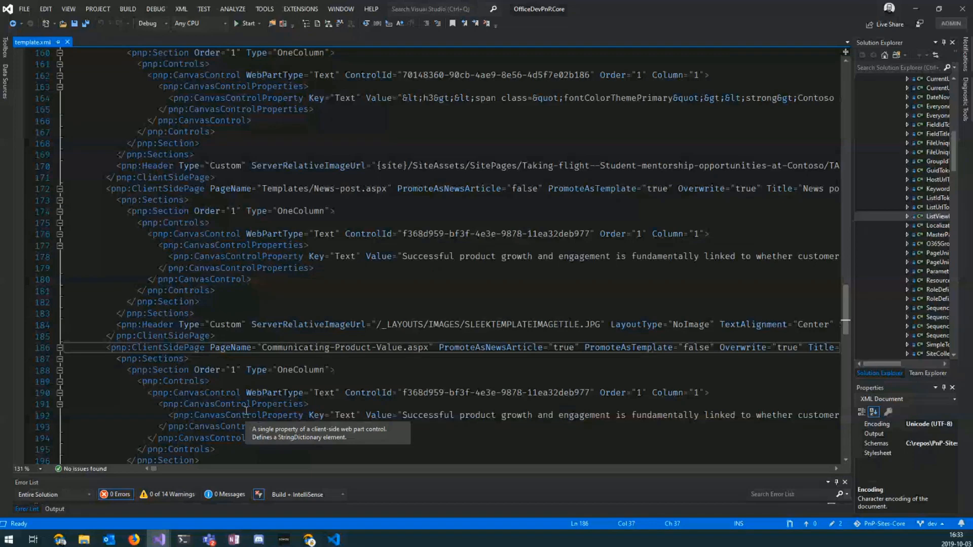
scroll("down", 3)
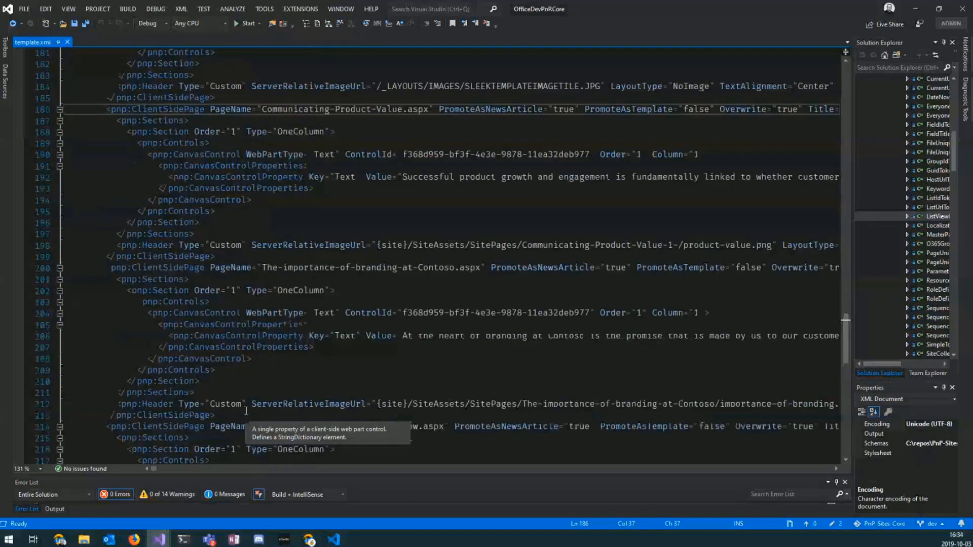
scroll("right", 3)
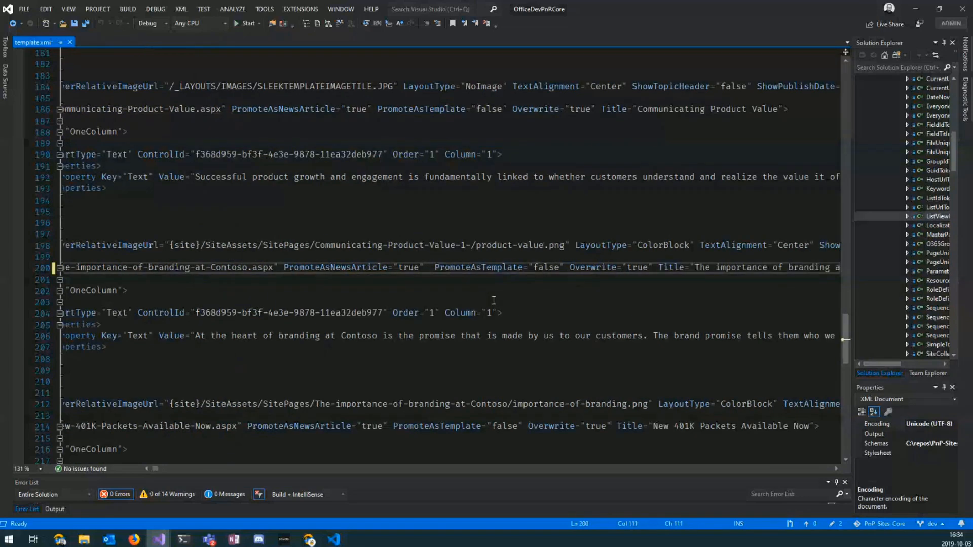
type("Th")
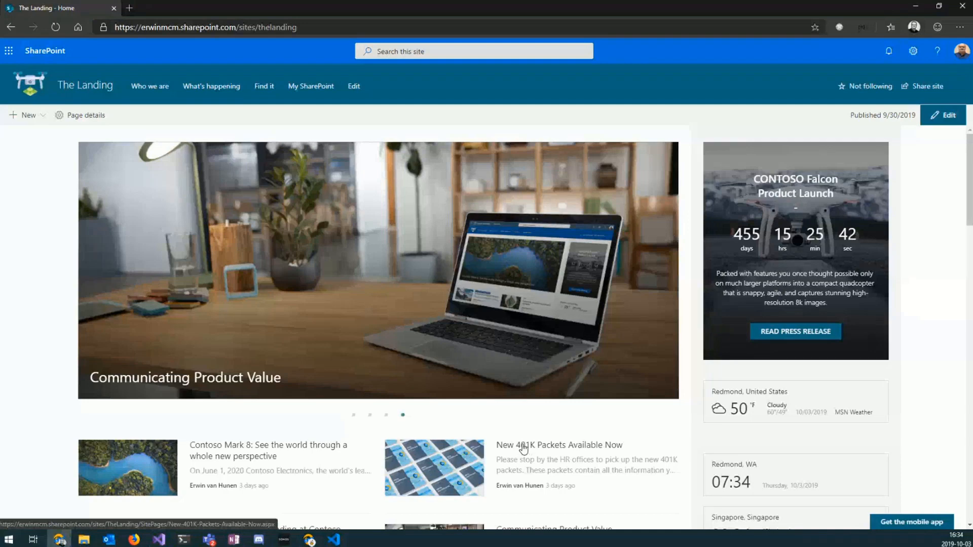
left_click(559, 445)
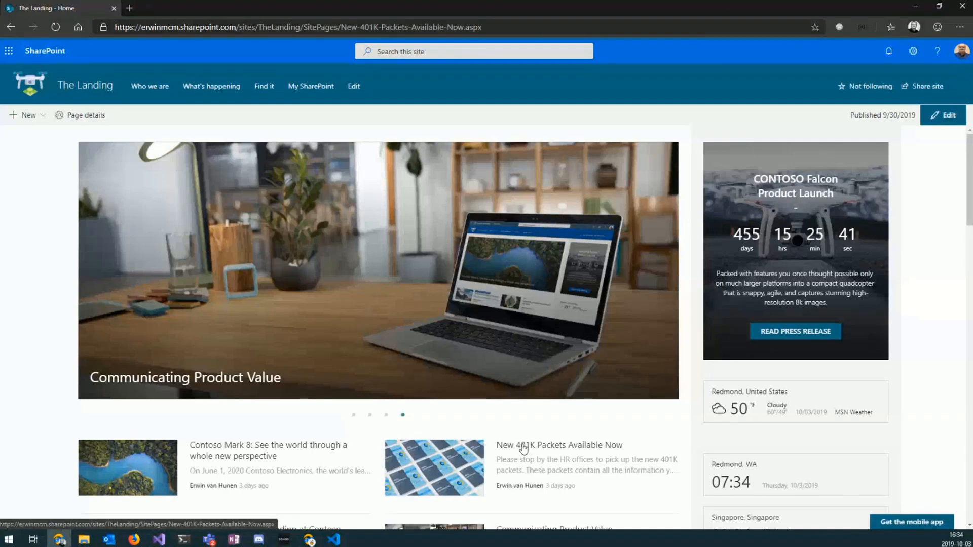
left_click(558, 444)
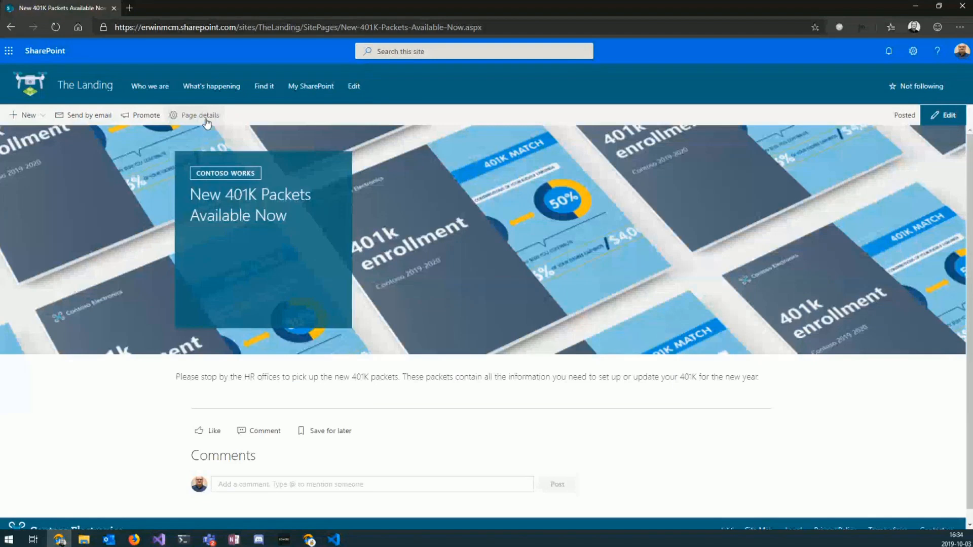
left_click(200, 115)
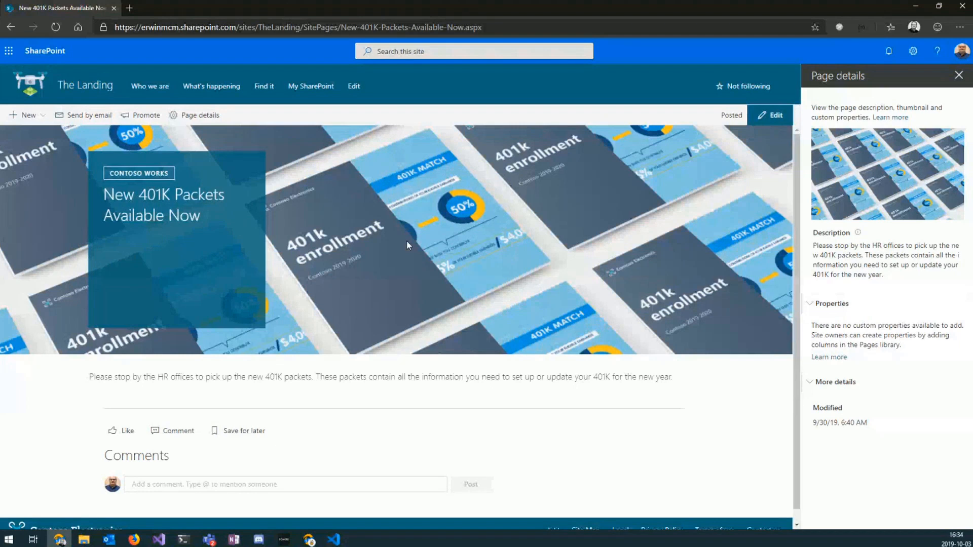
mouse_move(683, 262)
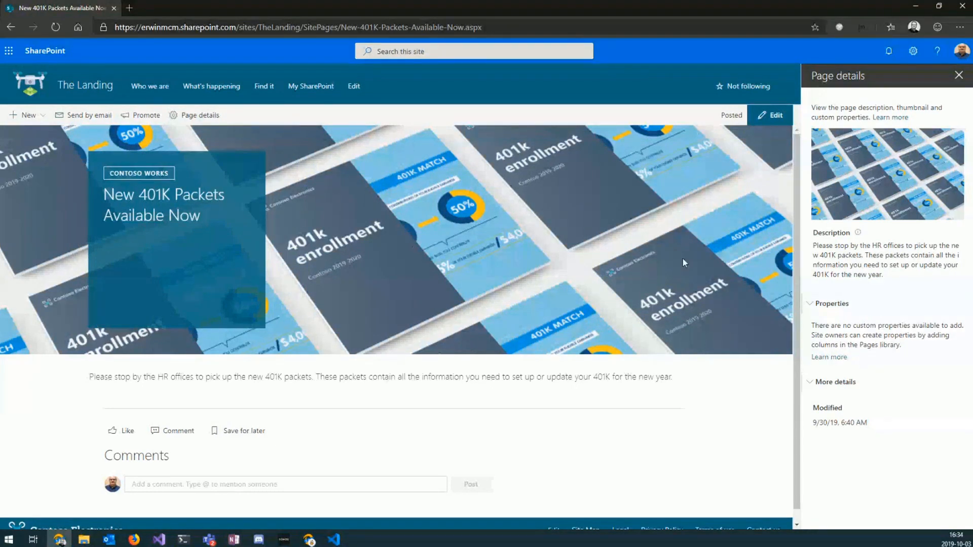
mouse_move(413, 152)
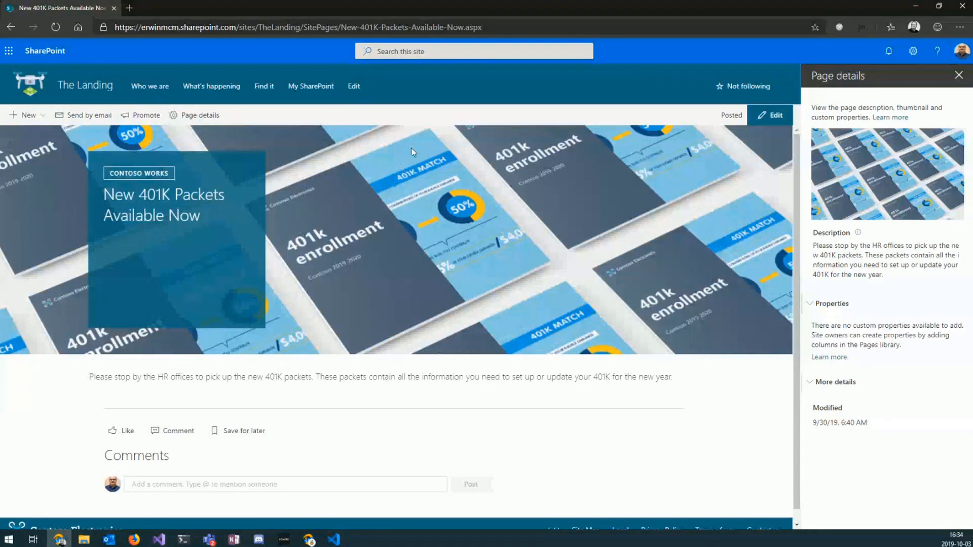
mouse_move(403, 238)
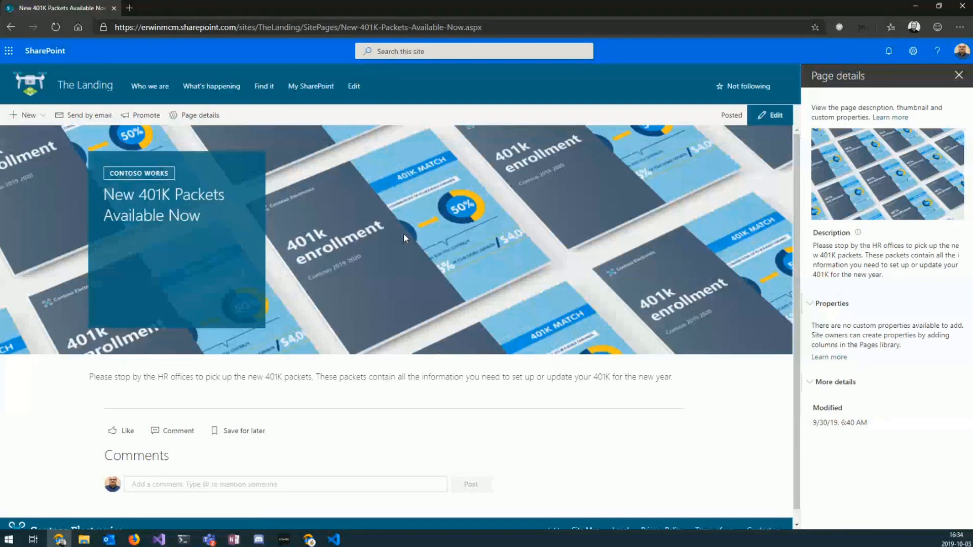
mouse_move(876, 172)
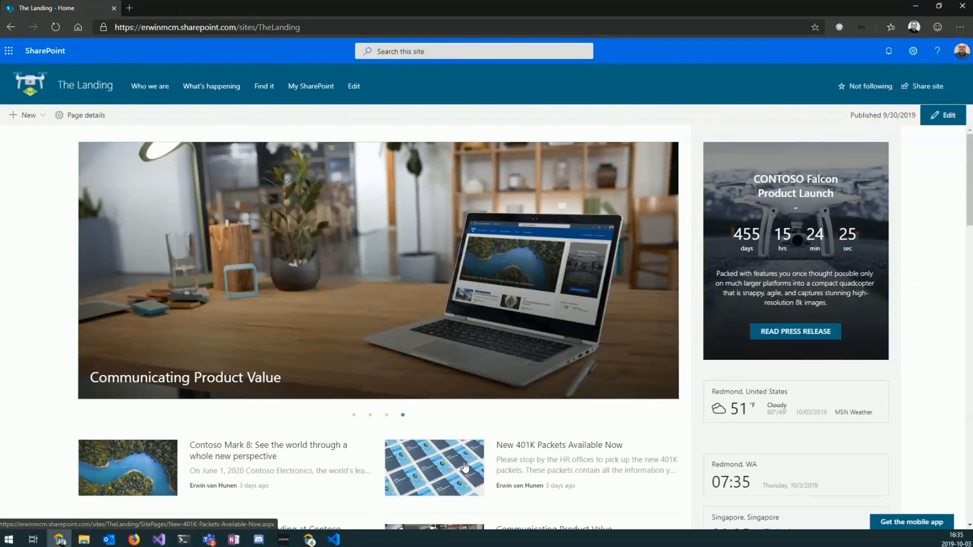
mouse_move(521, 494)
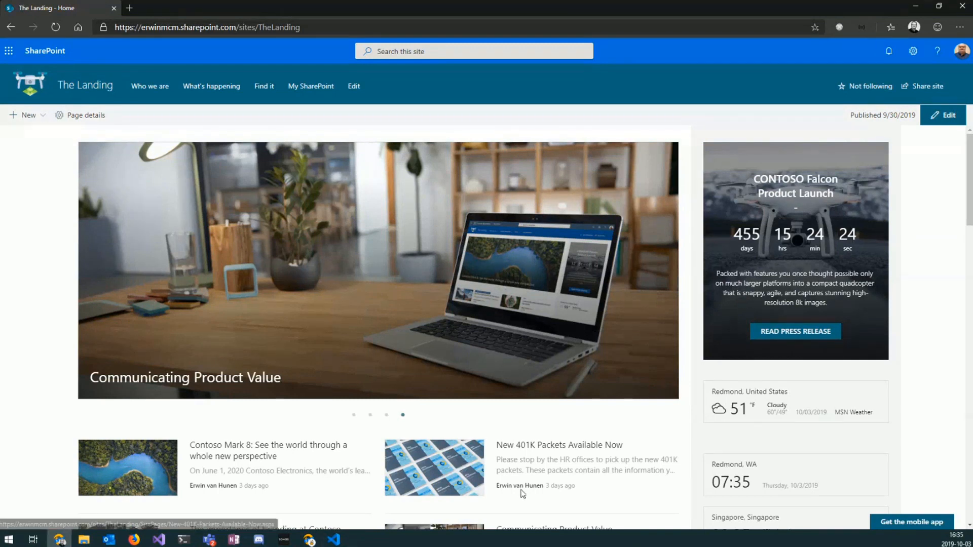
mouse_move(413, 503)
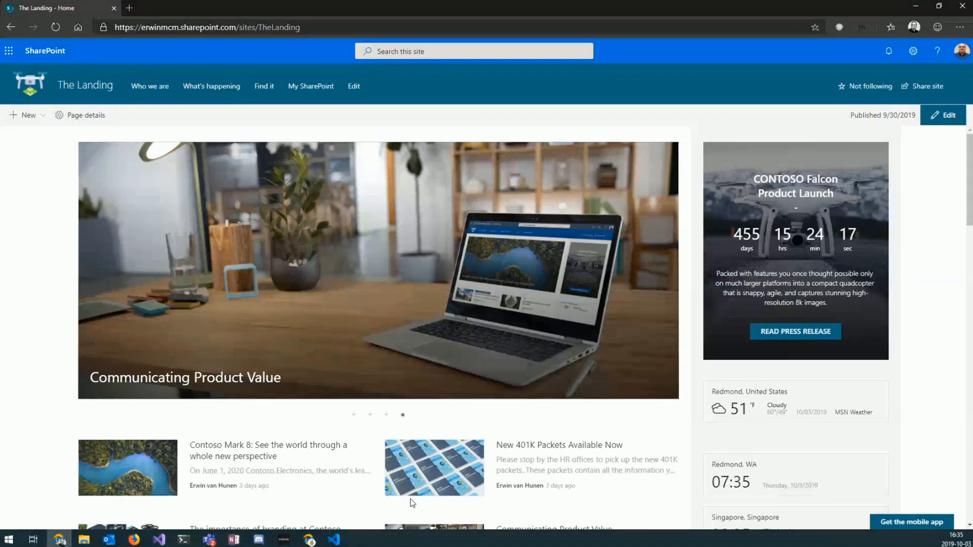
Bring up extractconfiguration.json with its handlers list in VS Code.
left_click(334, 538)
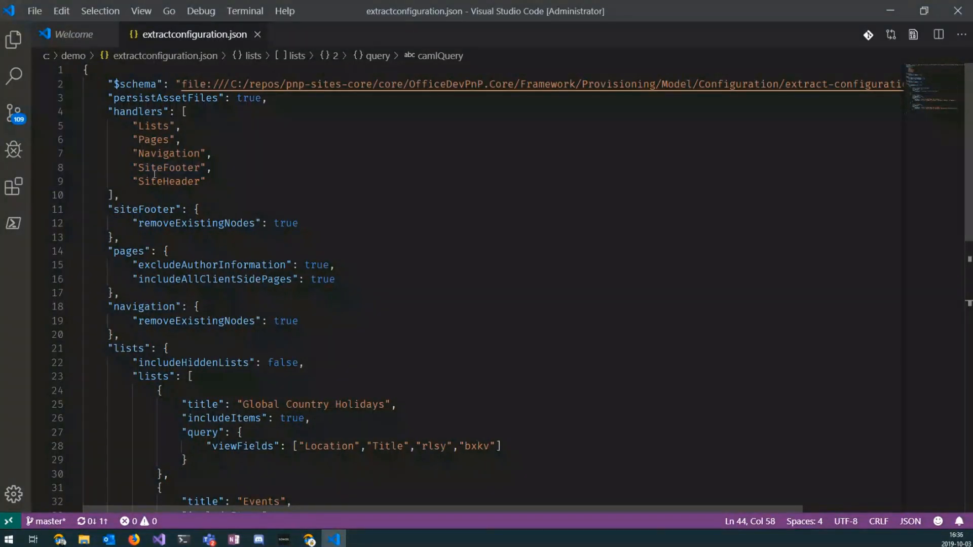
Highlight the Lists handler and add a comma after the SiteHeader handler entry.
double_click(152, 125)
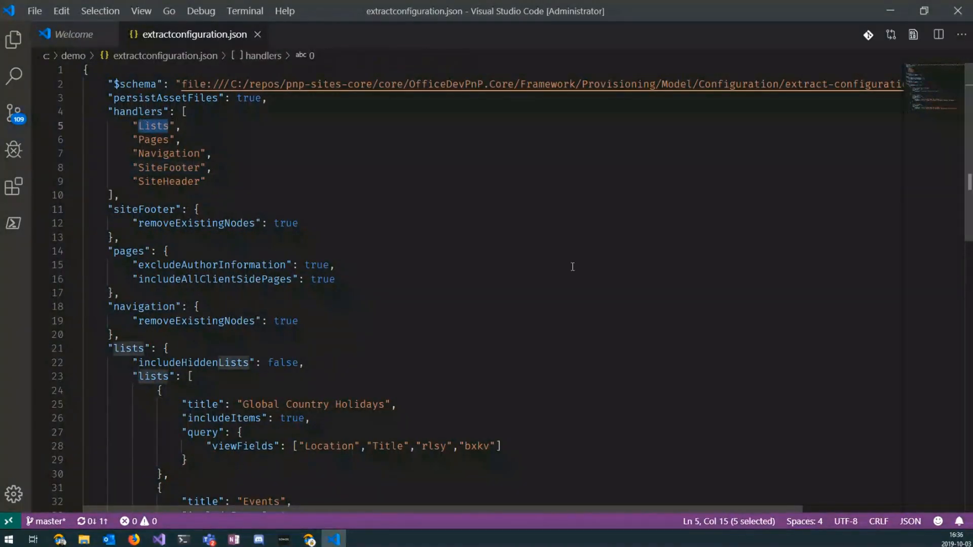
mouse_move(252, 190)
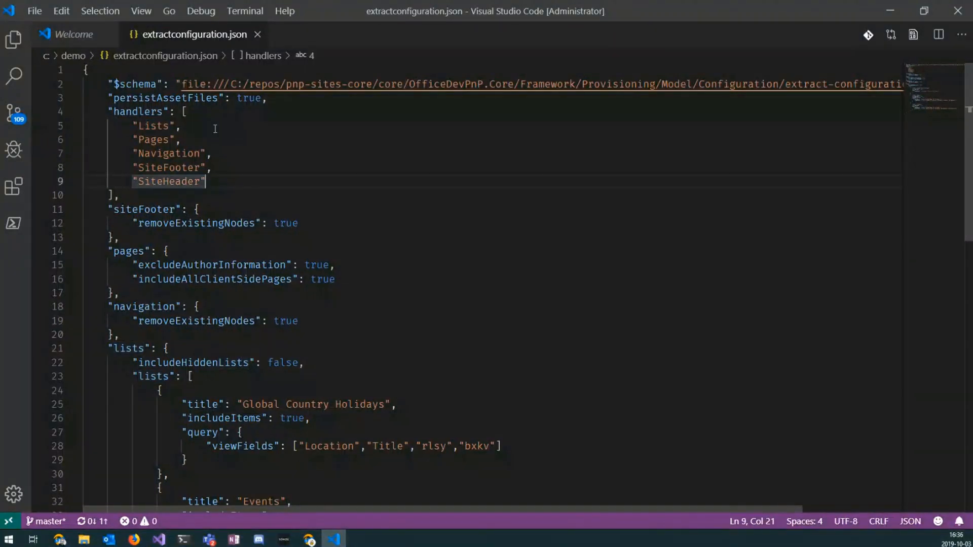
mouse_move(262, 195)
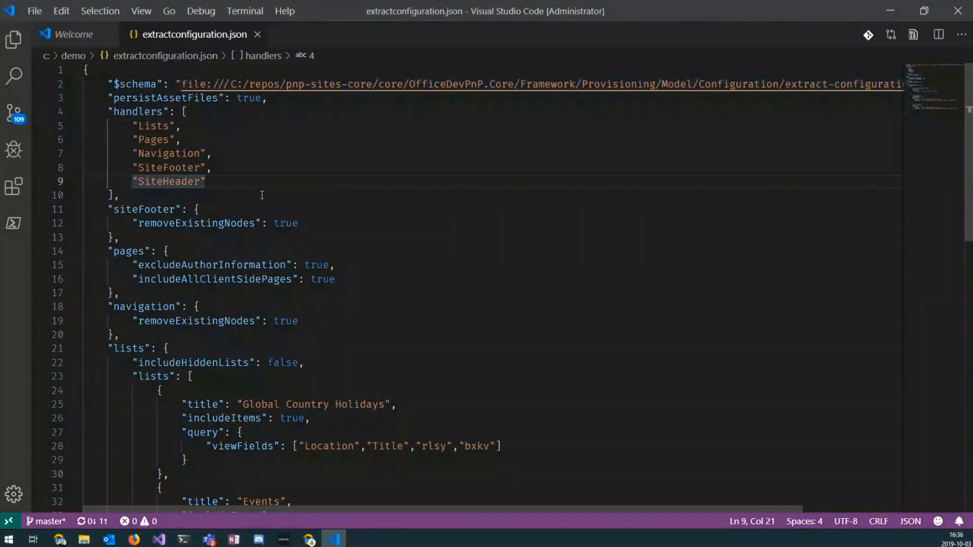
mouse_move(214, 180)
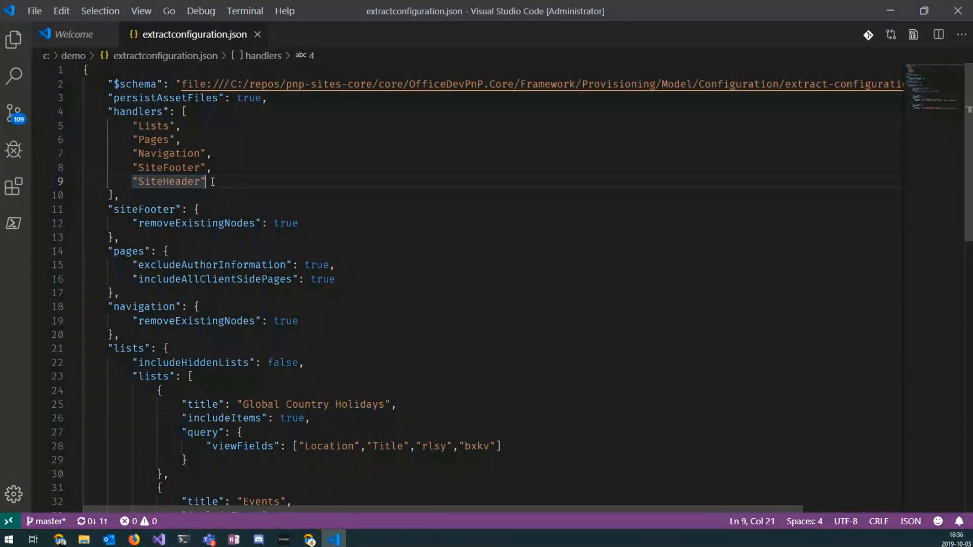
type(",")
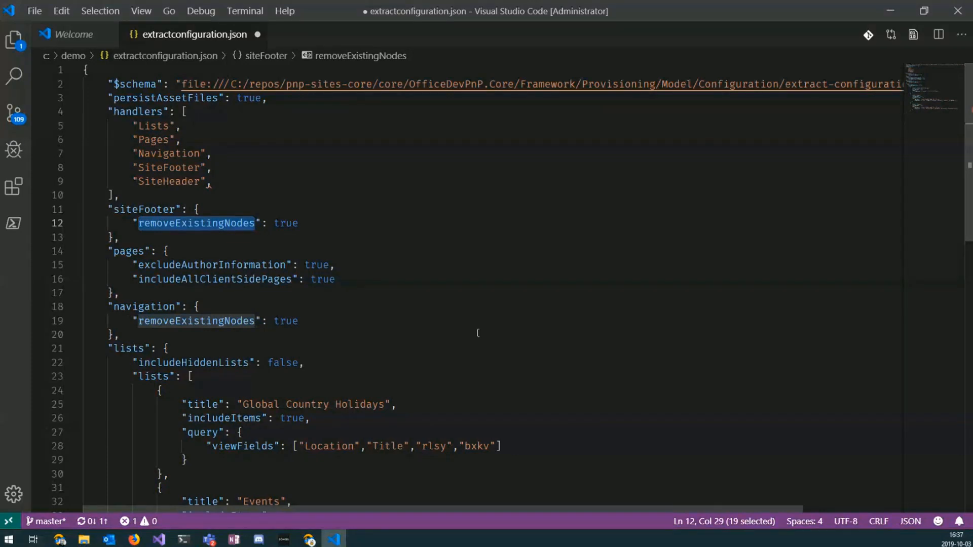
Remove the SiteHeader comma and highlight the removeExistingNodes and excludeAuthorInformation settings.
left_click(233, 181)
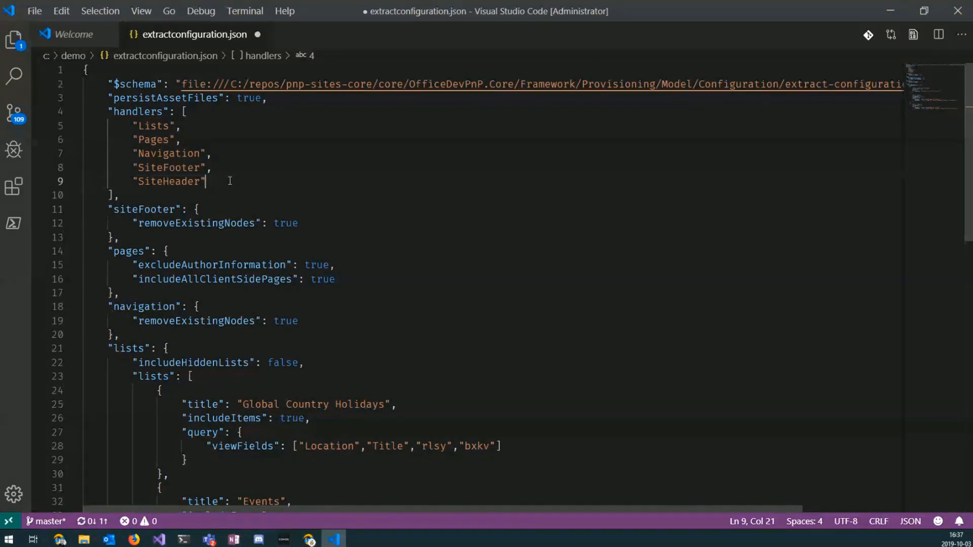
double_click(196, 223)
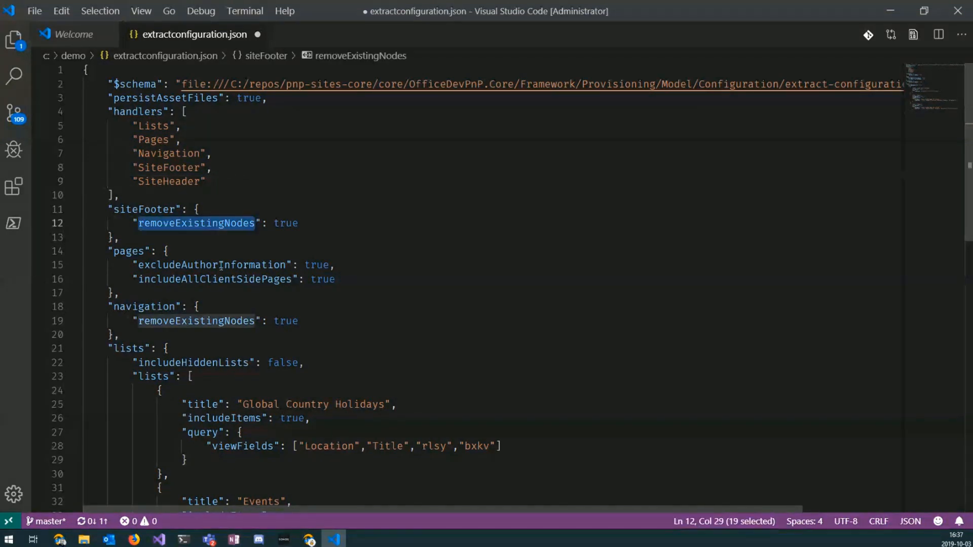
double_click(196, 321)
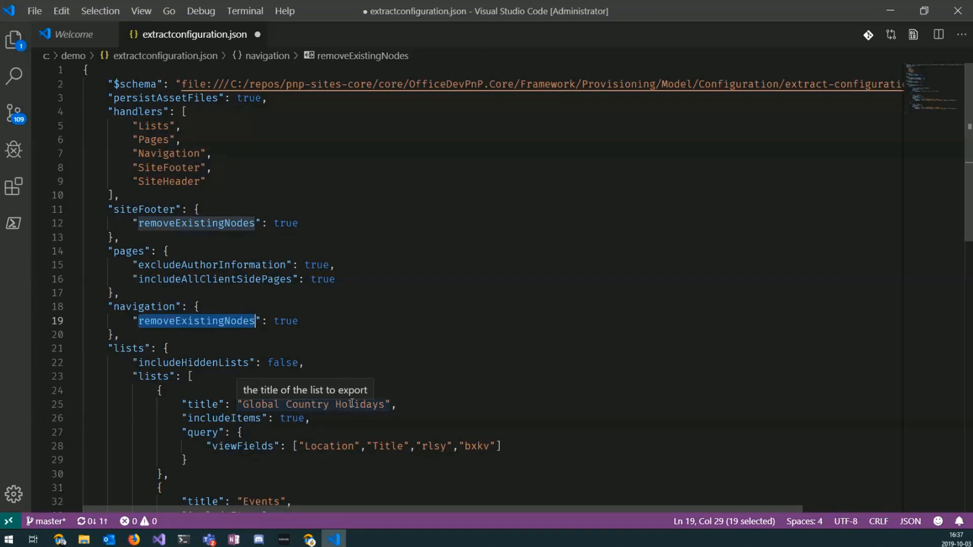
mouse_move(336, 348)
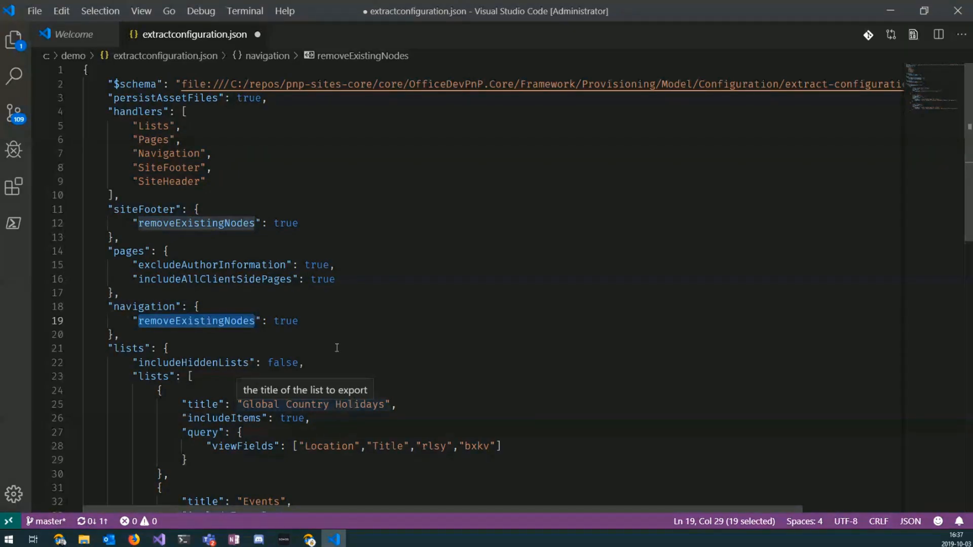
double_click(211, 264)
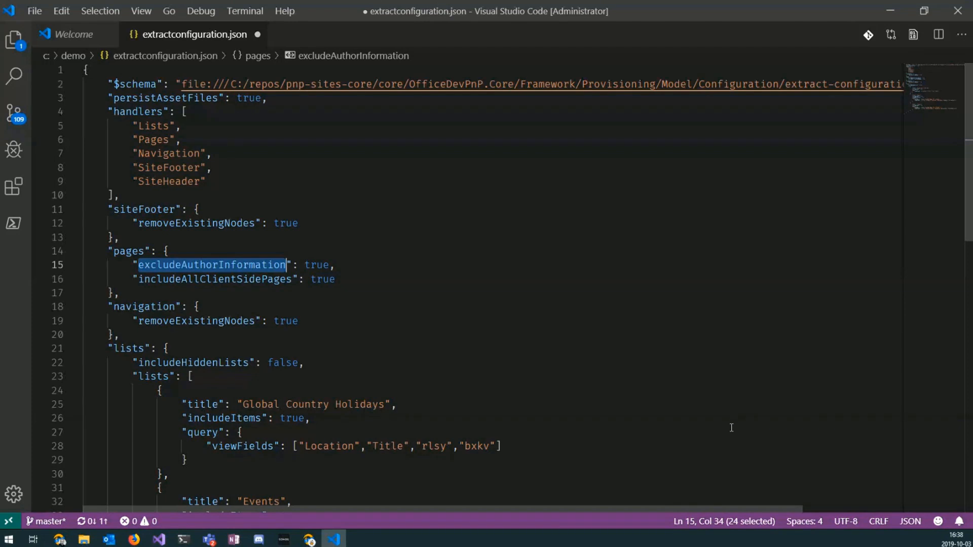
mouse_move(255, 280)
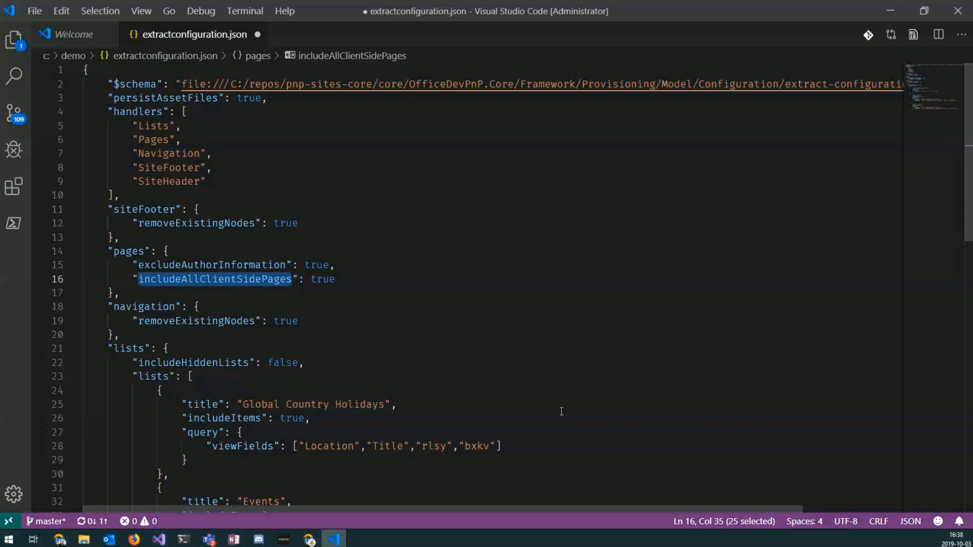
scroll("down", 3)
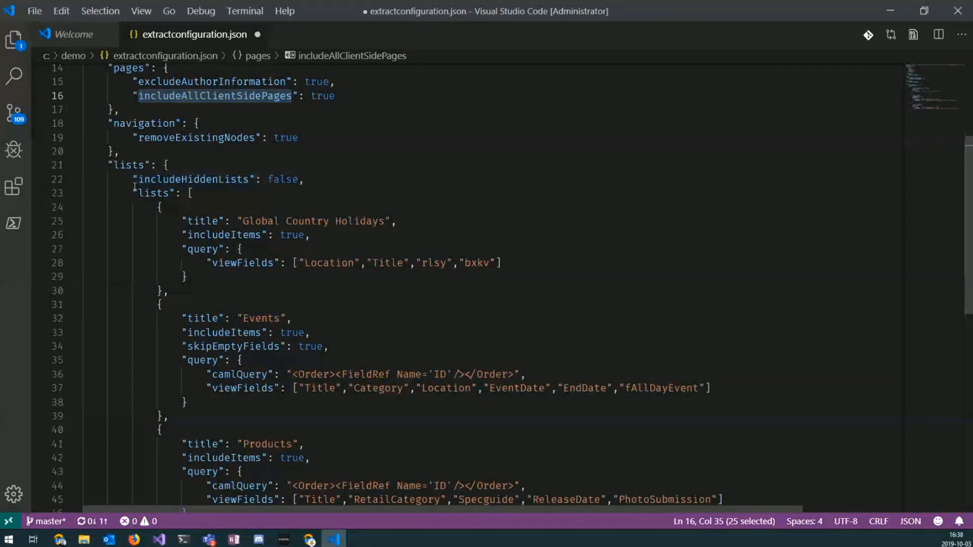
left_click(190, 192)
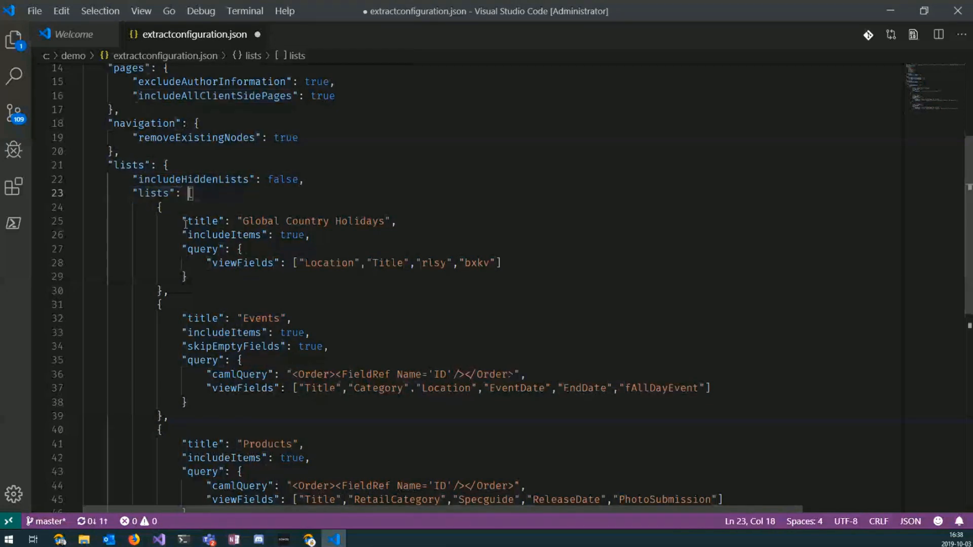
left_click(206, 221)
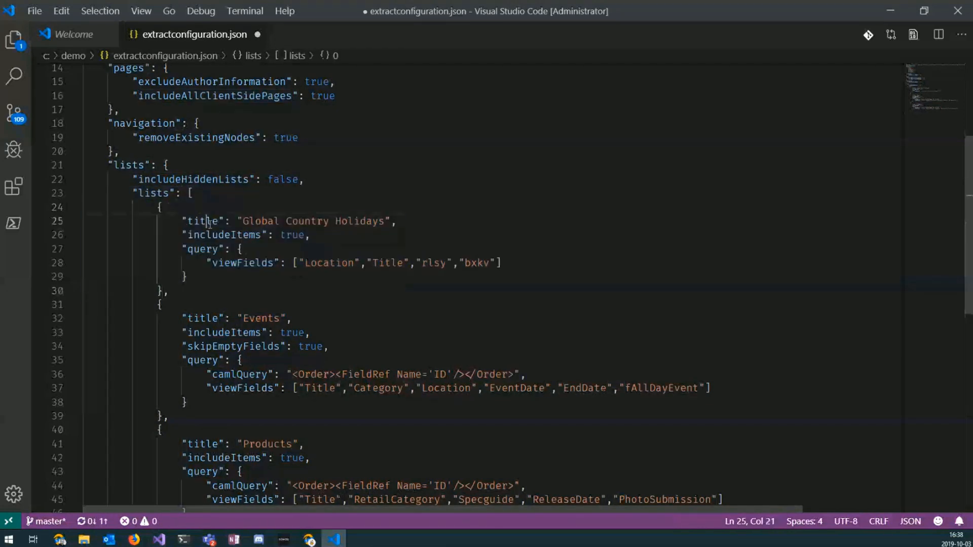
double_click(260, 220)
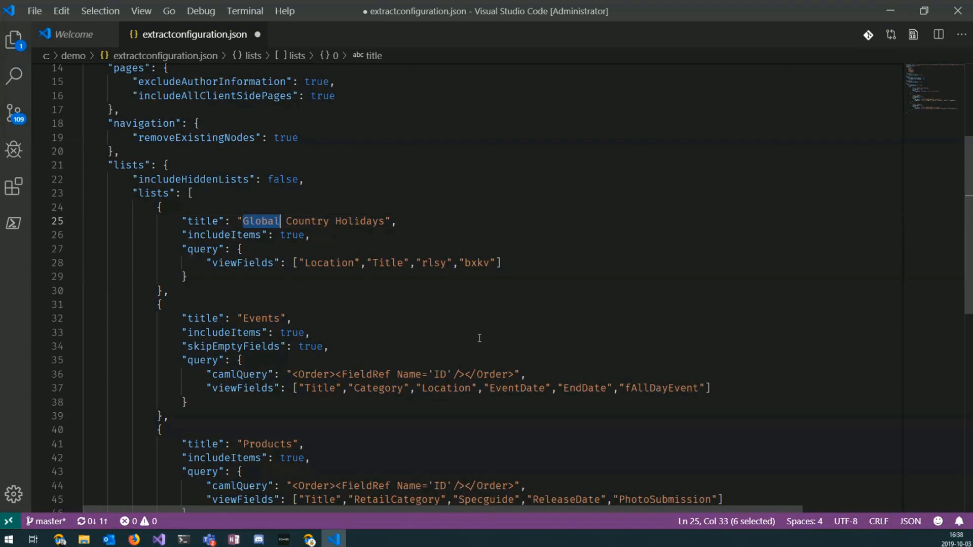
double_click(291, 234)
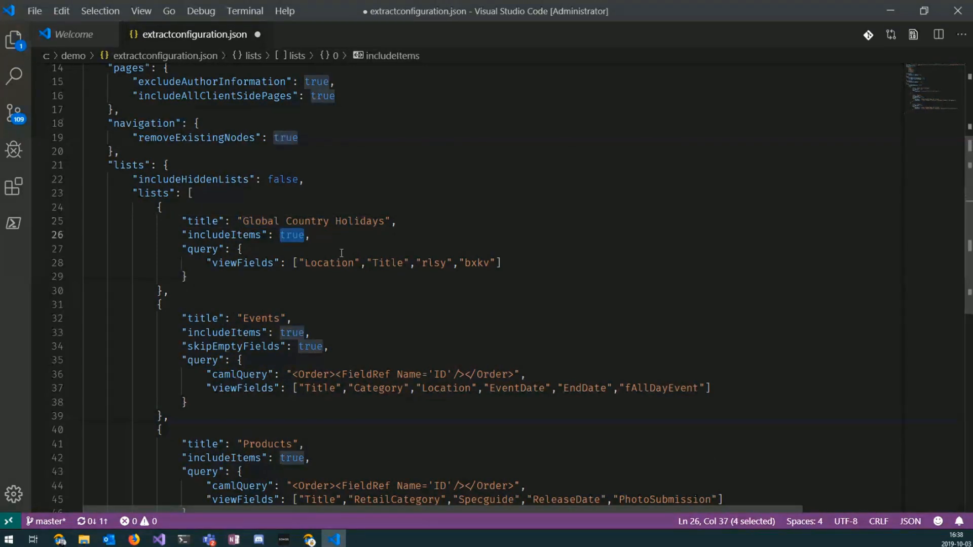
left_click(335, 262)
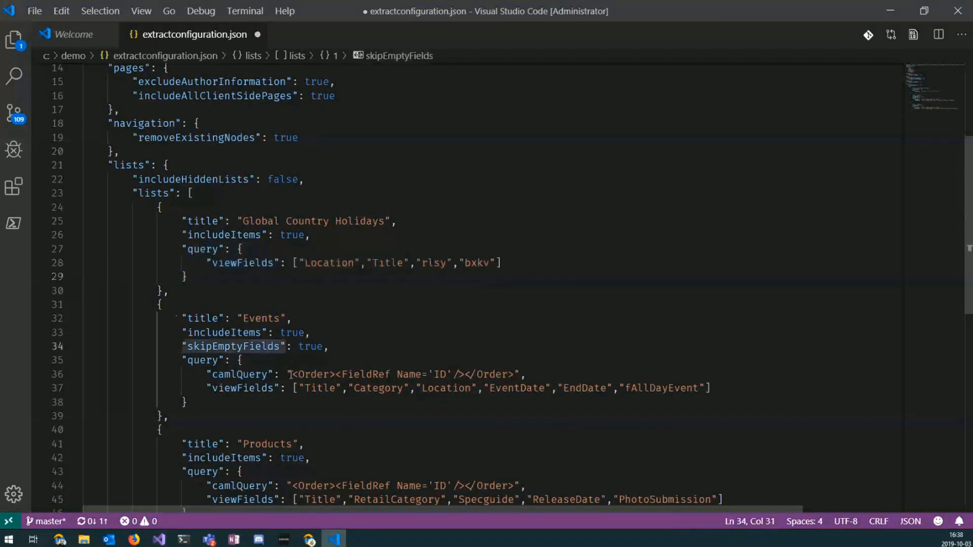
double_click(403, 374)
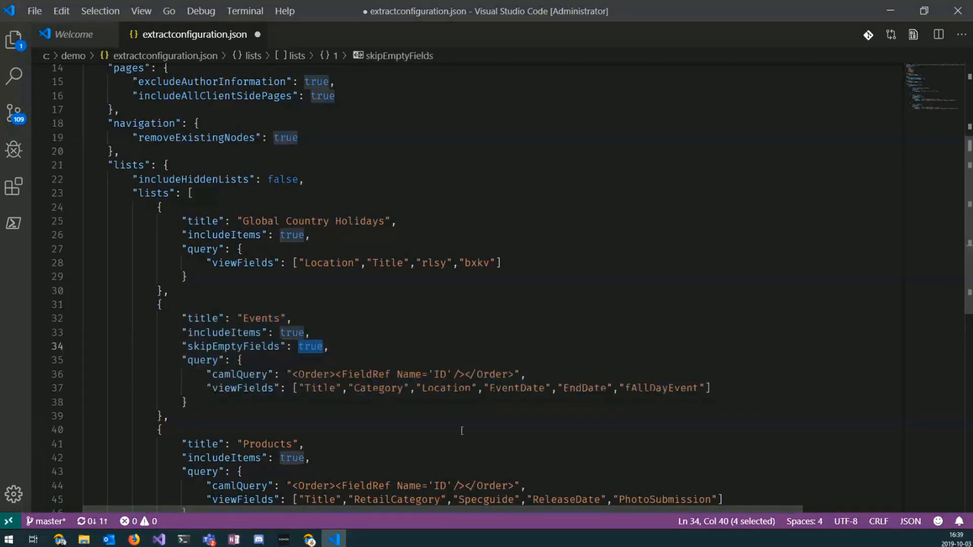
double_click(376, 388)
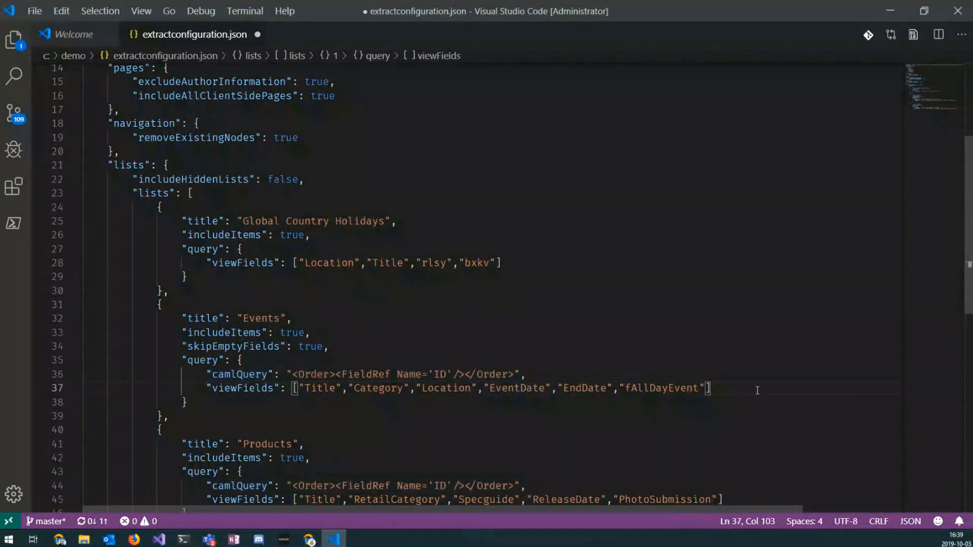
Try a row-limit value of 10 after the Events viewFields, then delete that line again.
key("Enter")
type("\"rowlimit\":")
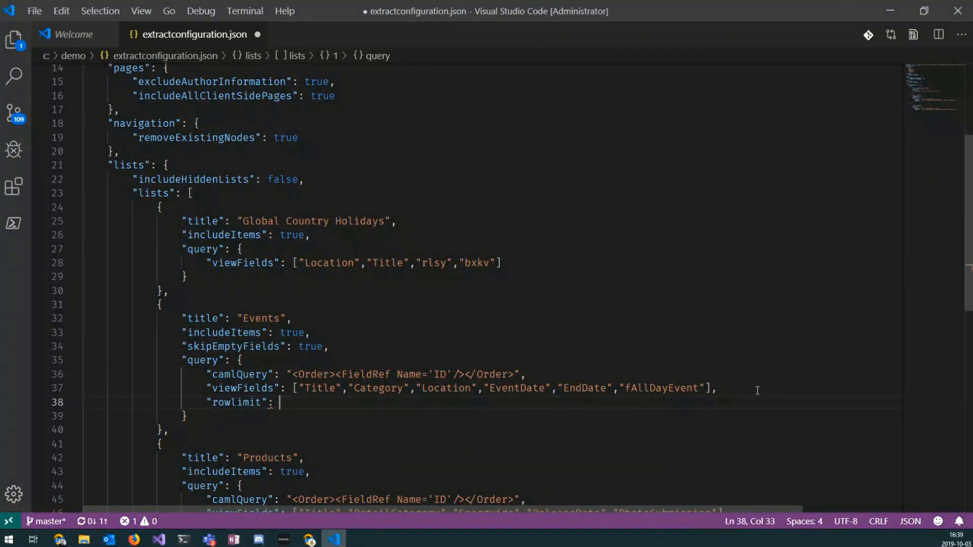
type("1")
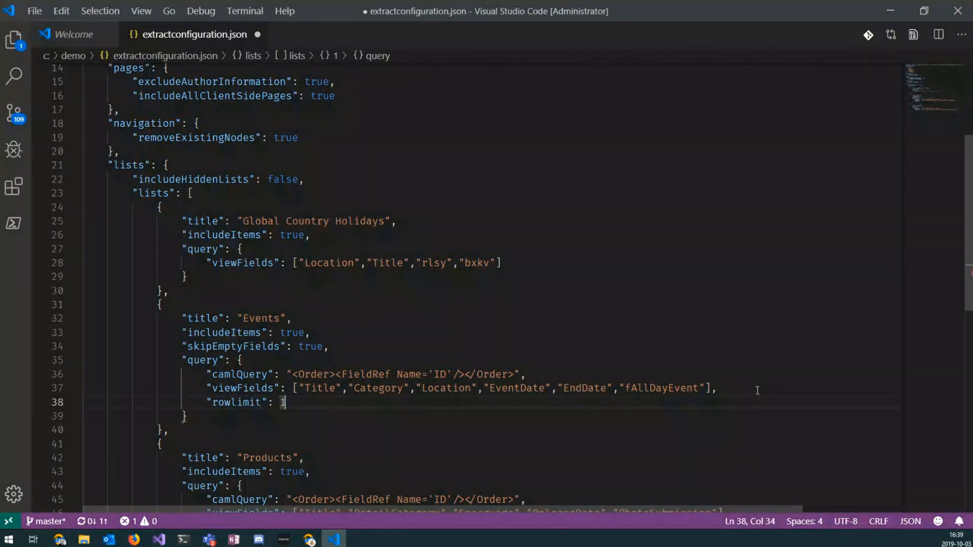
type("0")
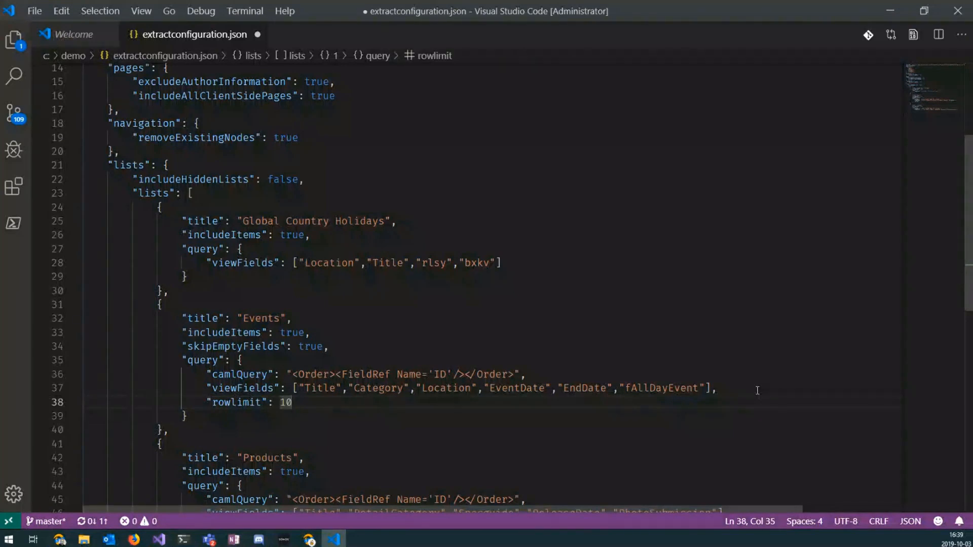
key("Ctrl+Shift+K")
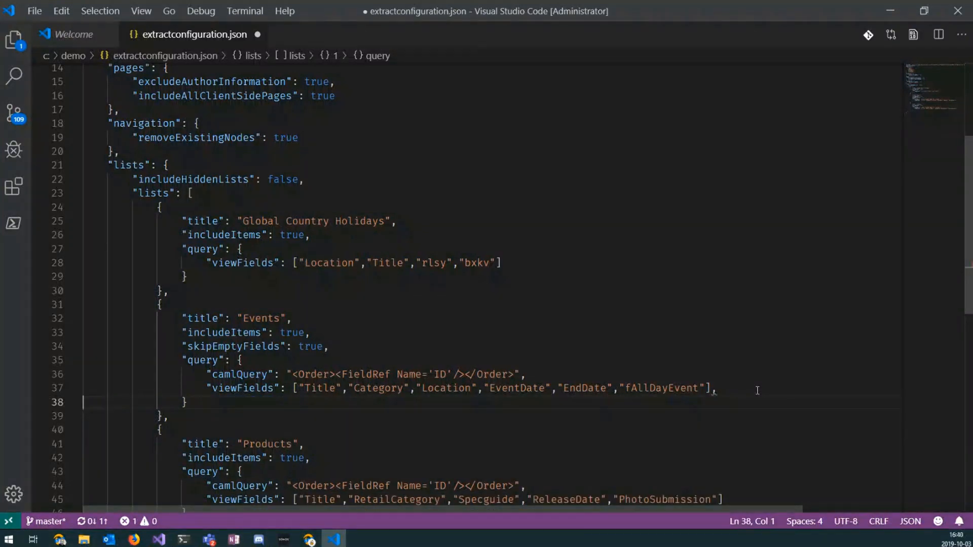
scroll("up", 3)
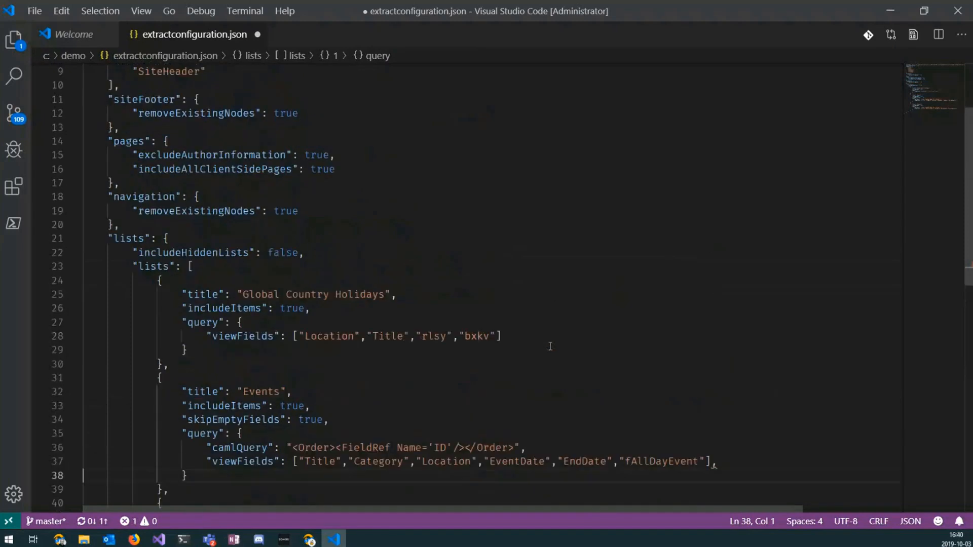
scroll("up", 3)
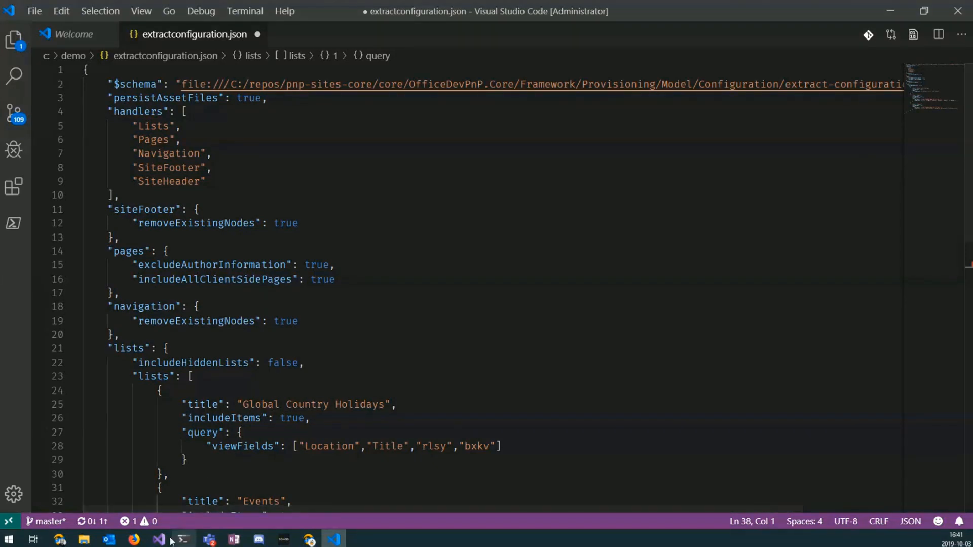
mouse_move(158, 538)
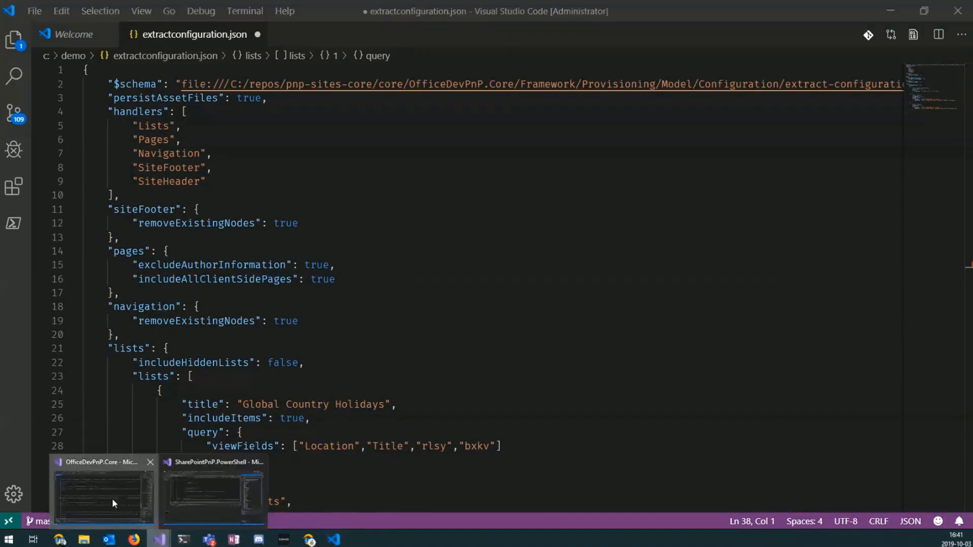
Show template.xml's client-side page sections in Visual Studio, moving back toward the home page.
left_click(103, 493)
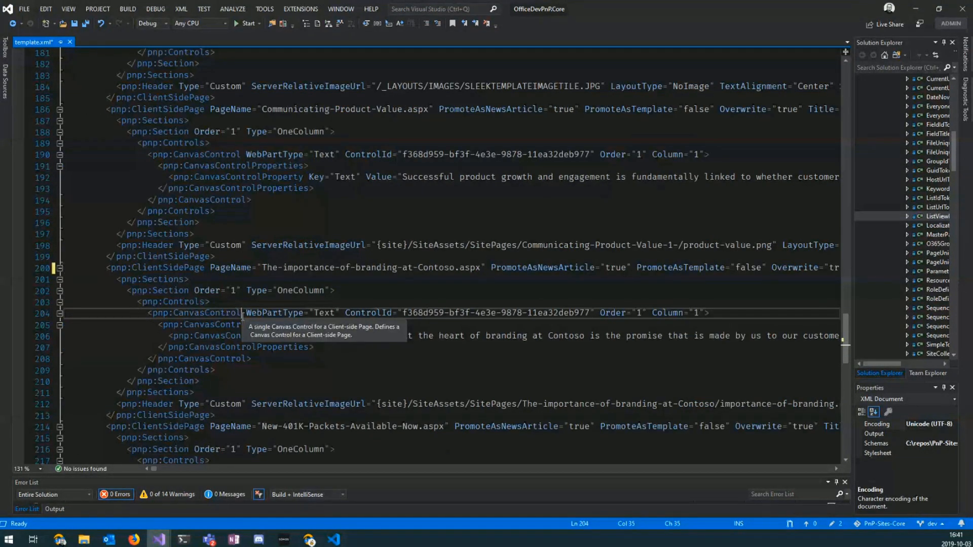
scroll("up", 3)
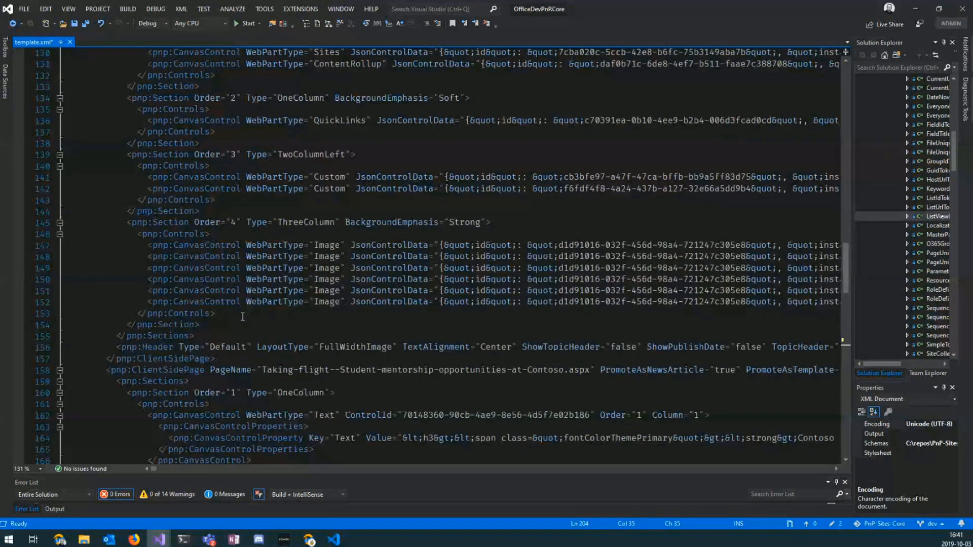
scroll("up", 3)
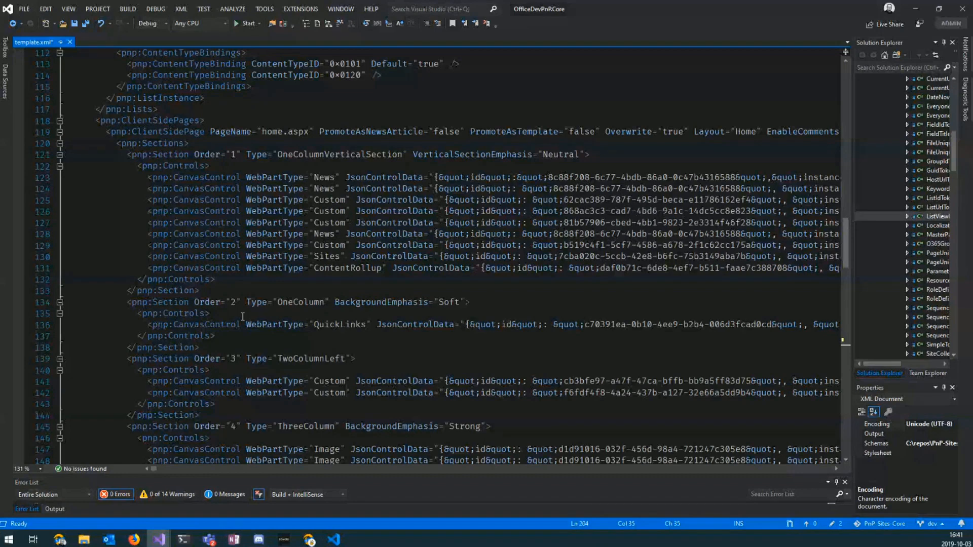
mouse_move(440, 367)
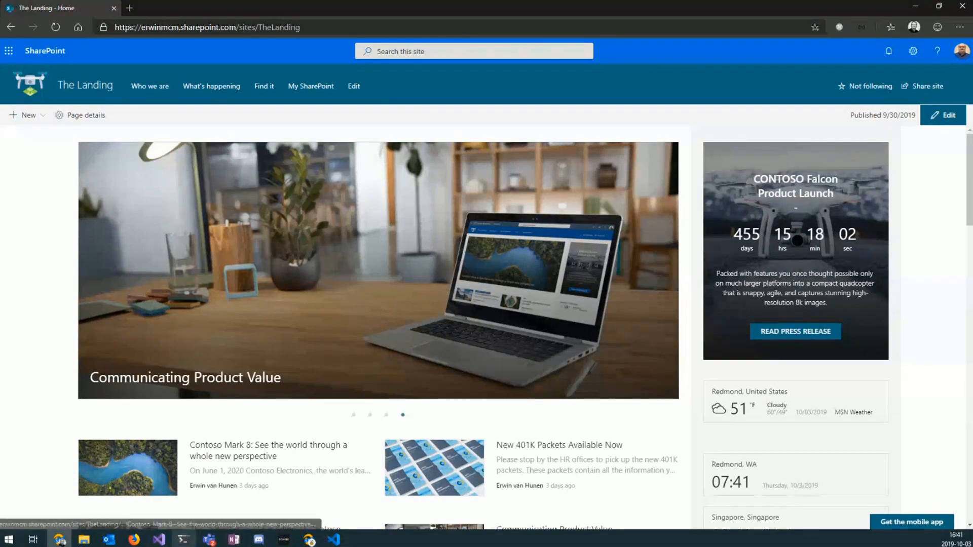
Bring up PowerShell, then navigate the browser to the Global Sales site home page.
left_click(182, 538)
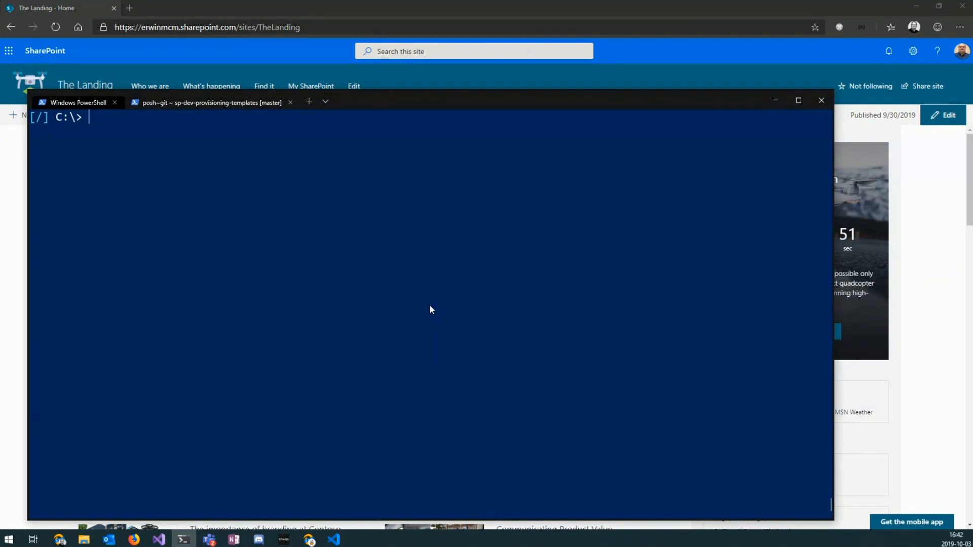
left_click(820, 100)
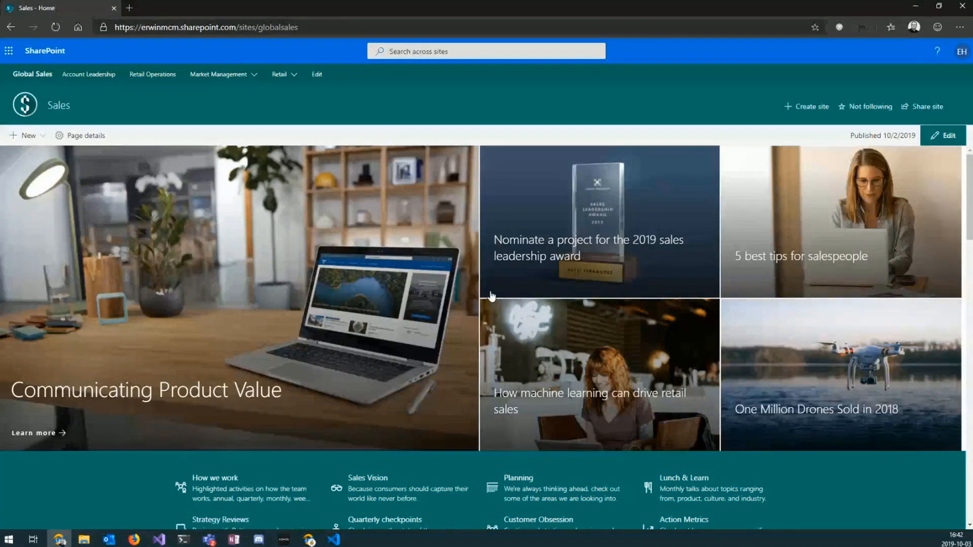
Look down the Global Sales home page before moving to /sites/globalmarketing.
scroll("down", 3)
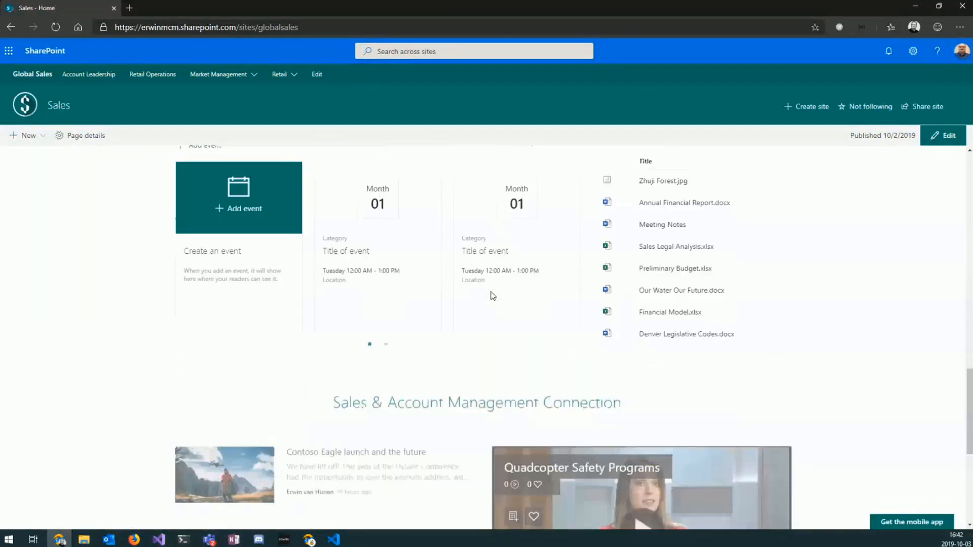
scroll("down", 3)
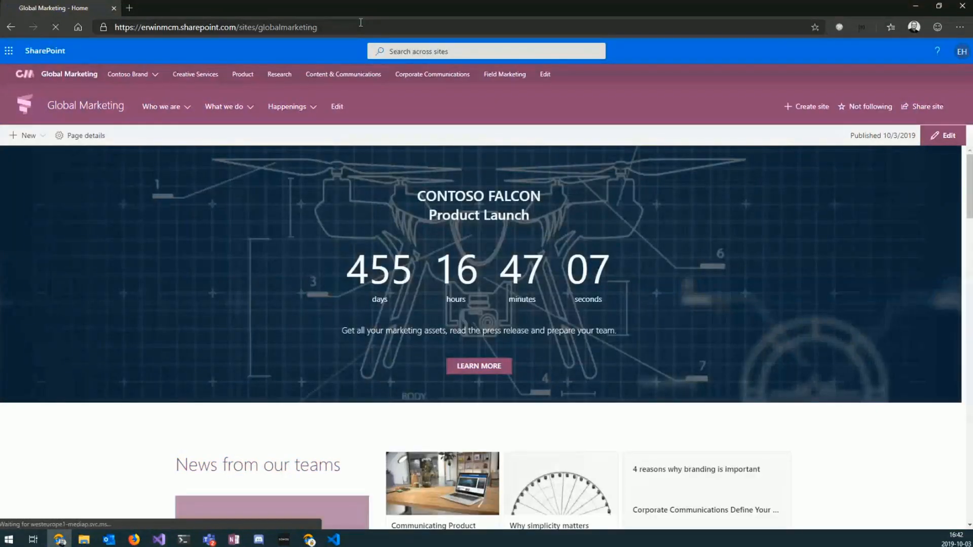
Scroll down through the Global Marketing site home page content.
scroll("down", 3)
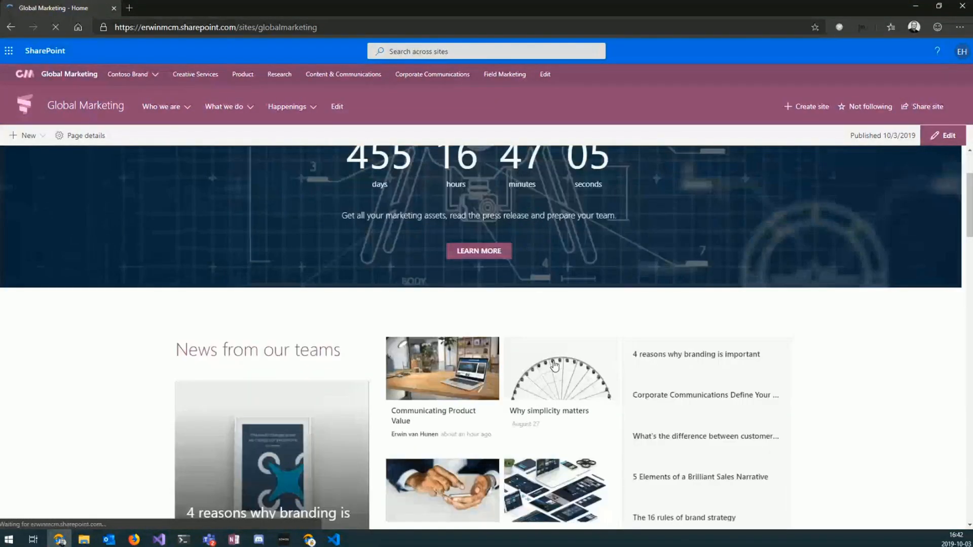
scroll("down", 3)
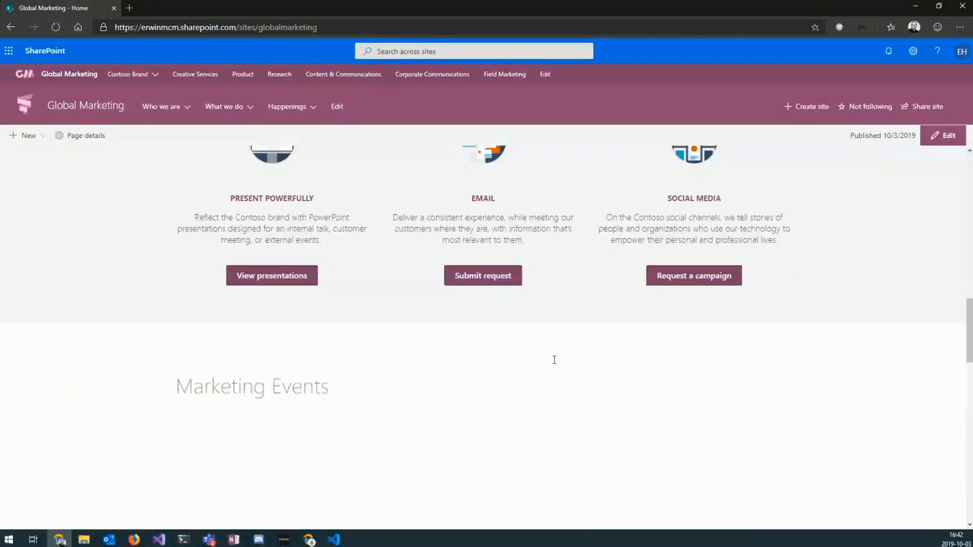
scroll("down", 3)
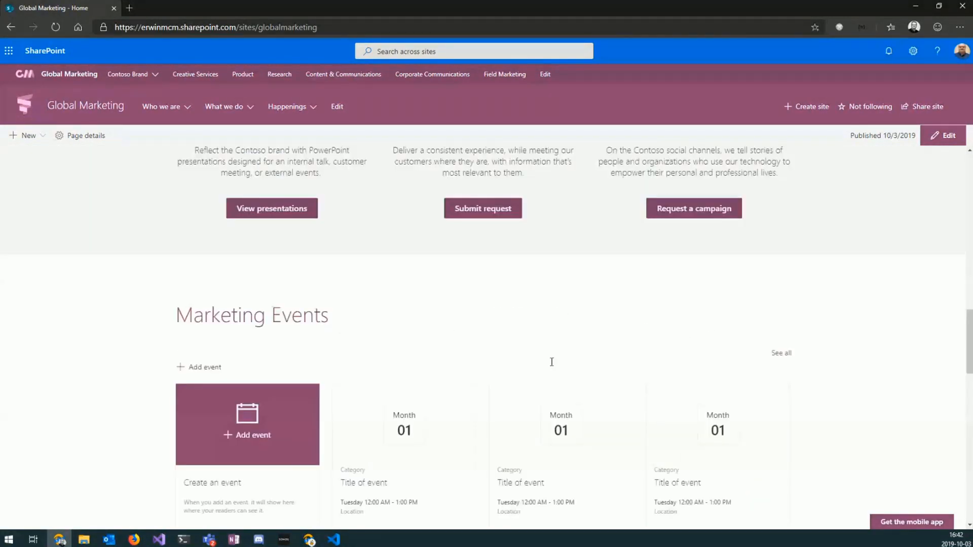
Change the site name in the address bar to leadership-connection and load that site.
left_click(129, 73)
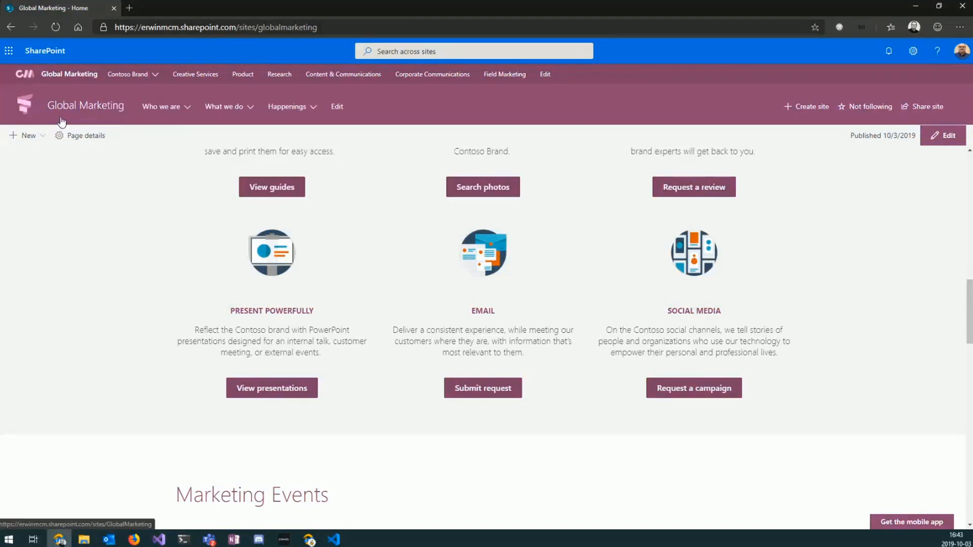
mouse_move(230, 18)
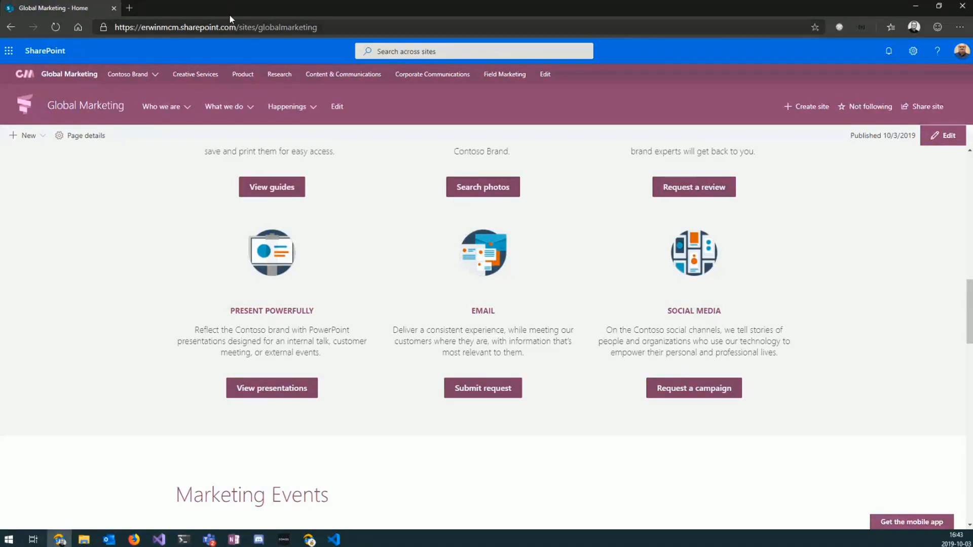
left_click(160, 106)
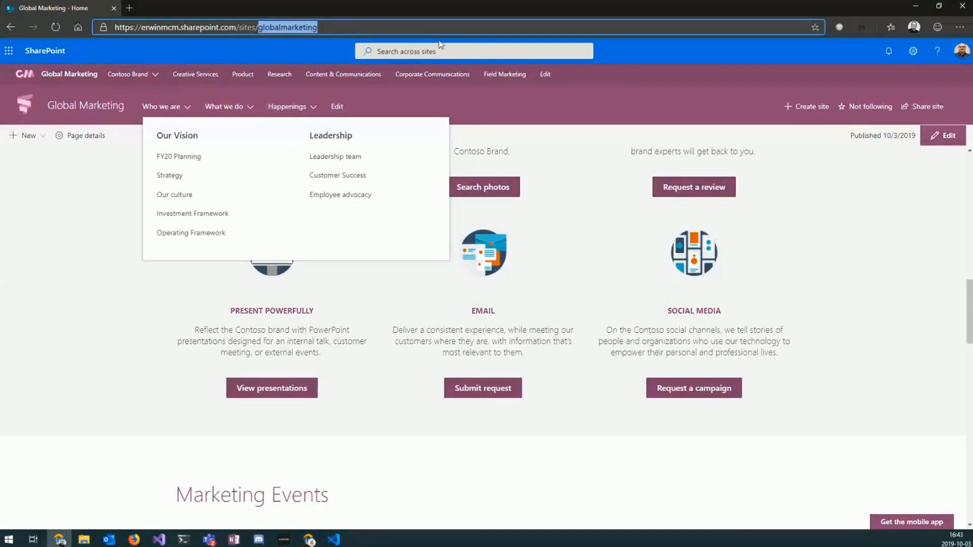
left_click(335, 156)
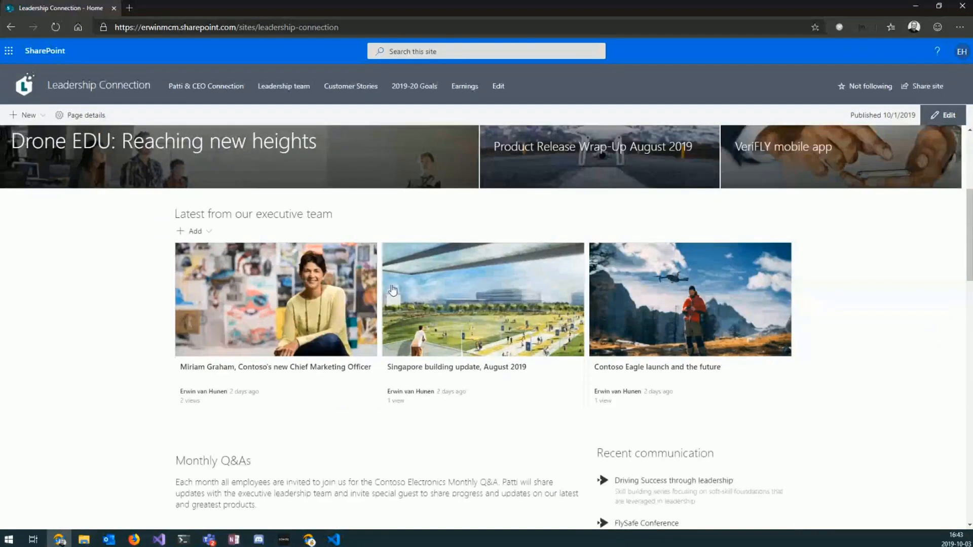
Browse the Leadership Connection page, then navigate to the productmarketing site via the address bar.
scroll("down", 3)
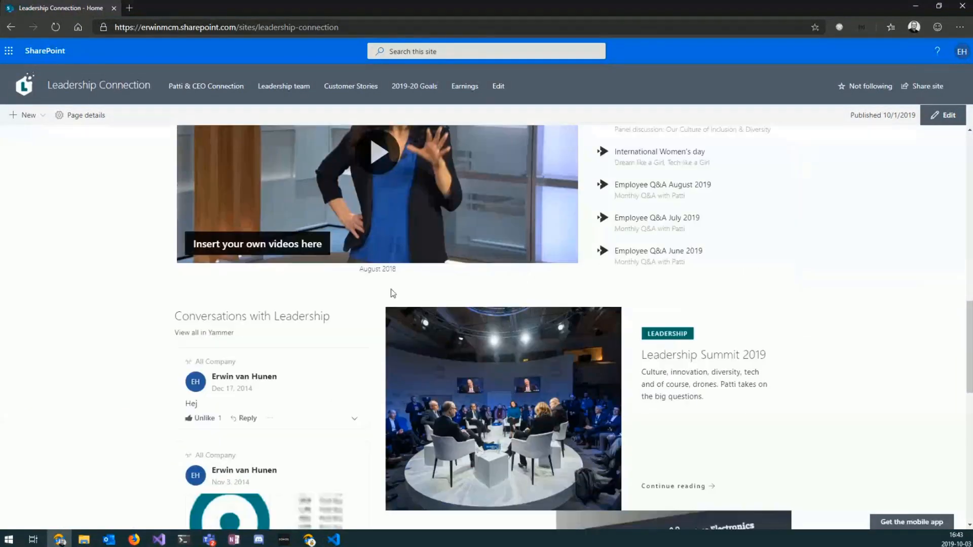
scroll("down", 3)
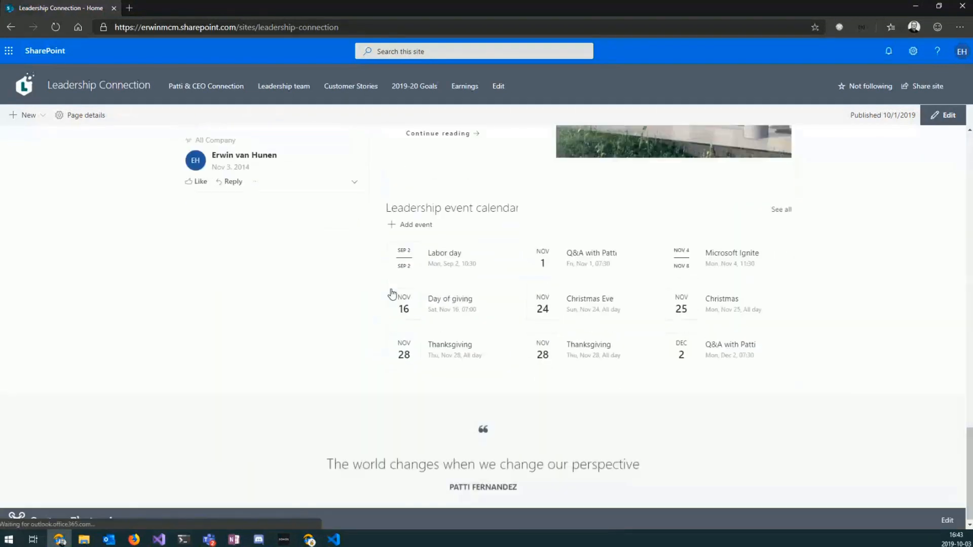
scroll("up", 3)
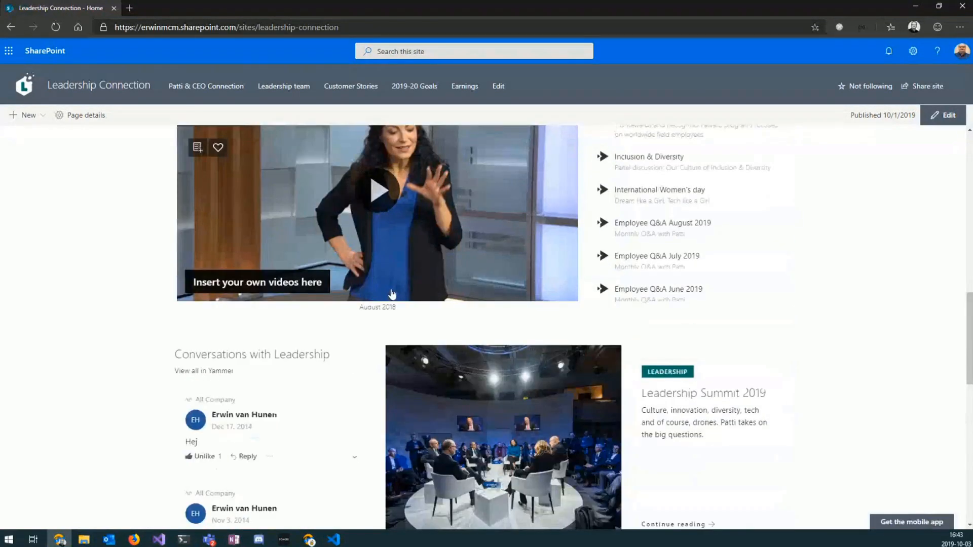
scroll("up", 3)
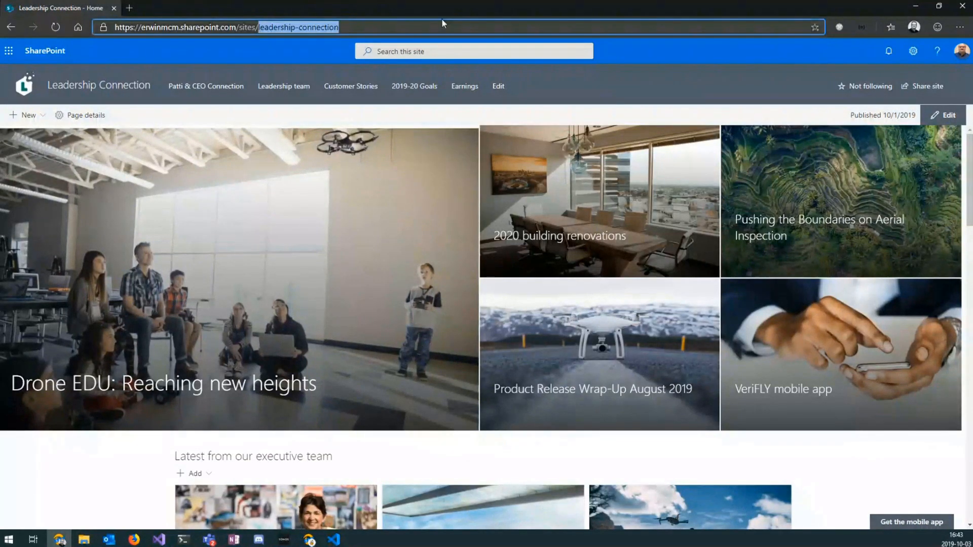
type("productmarketing")
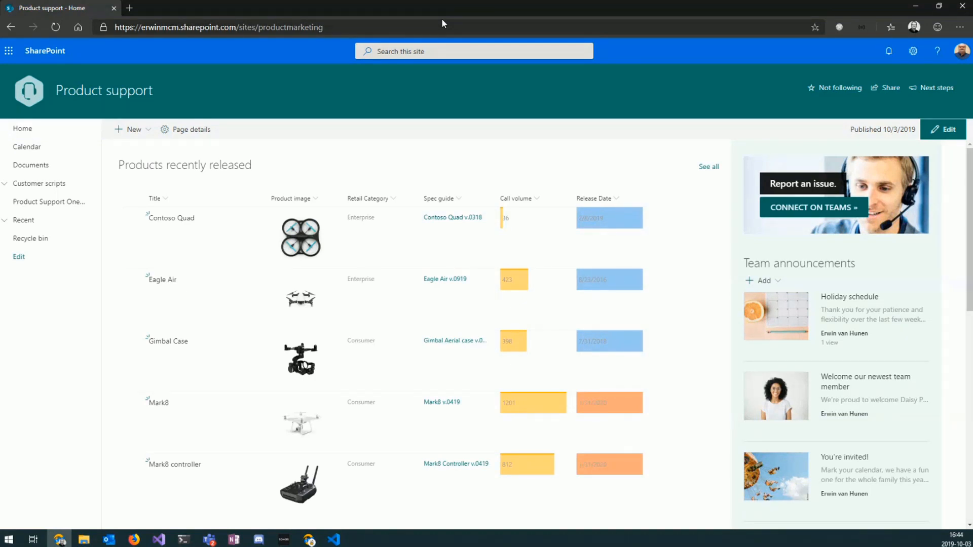
mouse_move(304, 33)
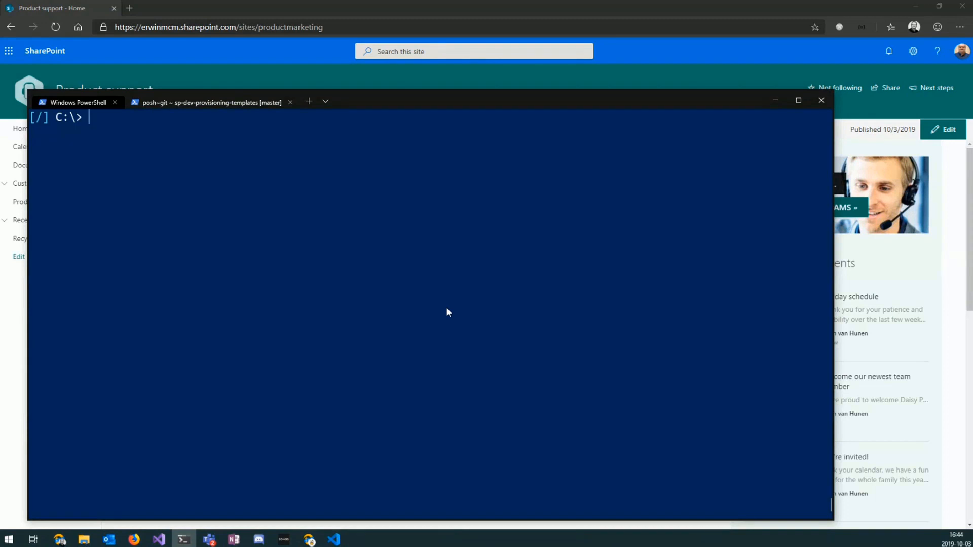
Enter Get-PnPProvisioningTemplate -Configuration C:\demo\extractconfiguration.json at the prompt without running it.
type("get-pnpprov")
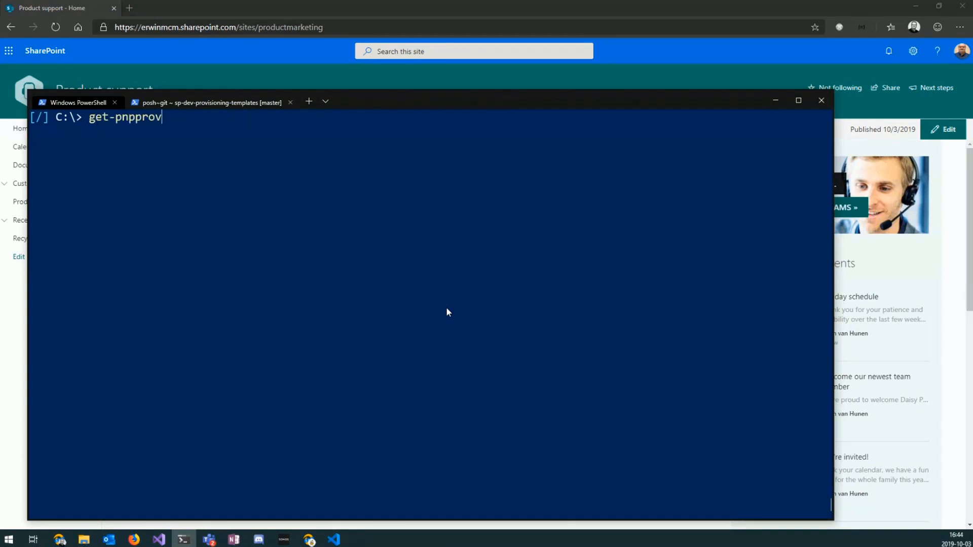
type("isioningTemplate -conf")
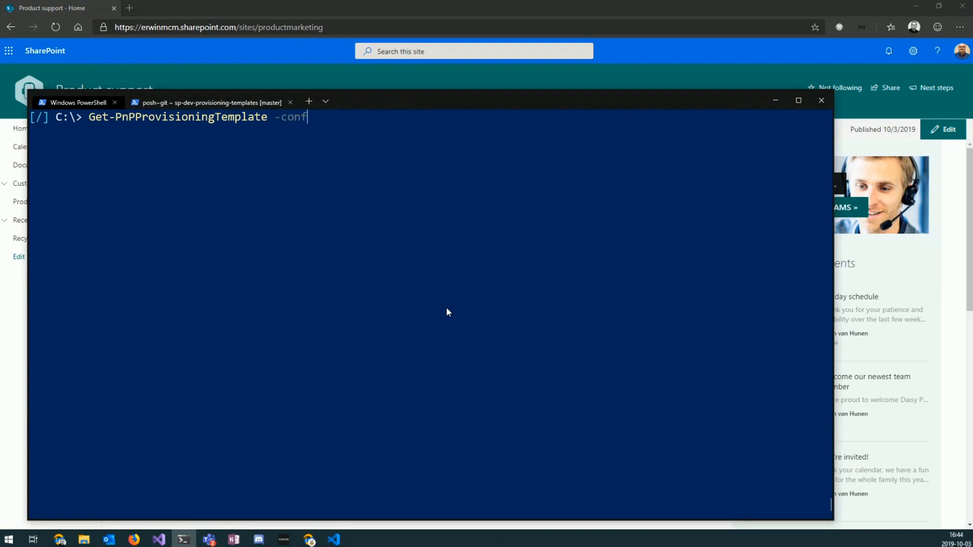
type("iguration c:\\dmeop")
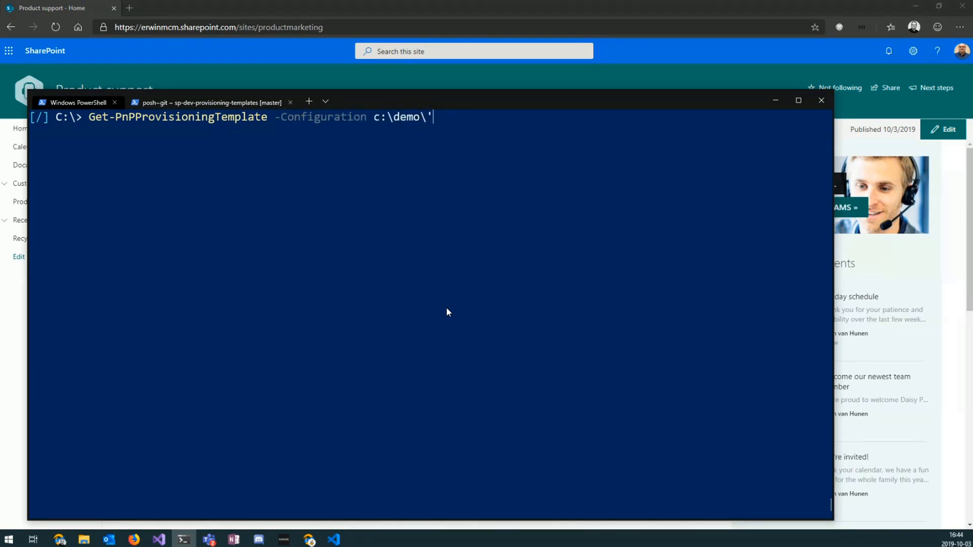
type("extractconfiguration.json")
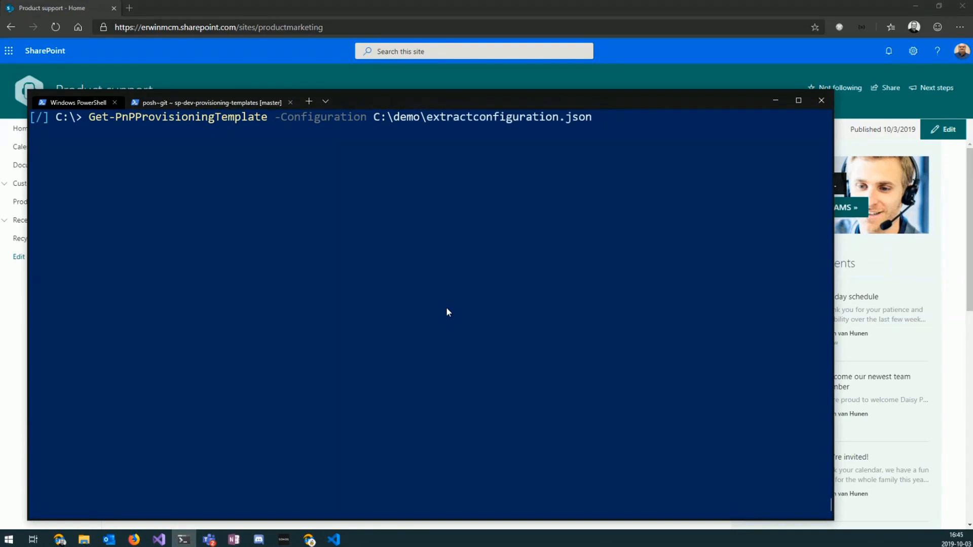